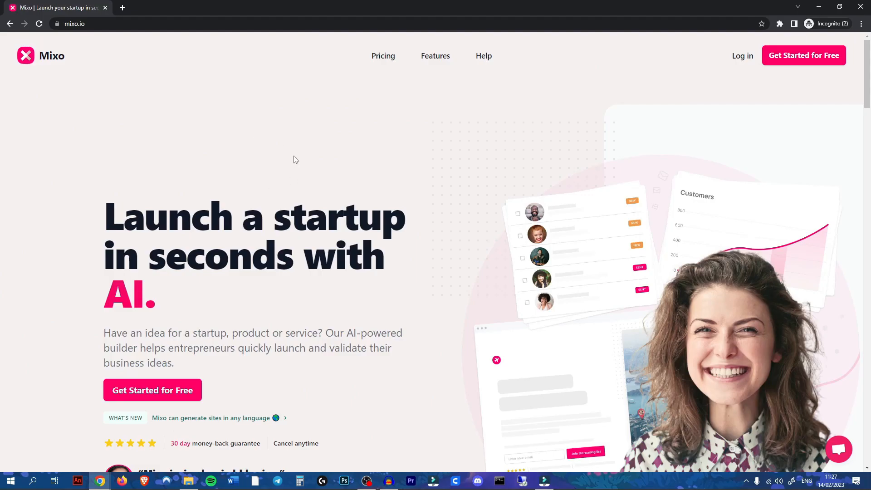
mouse_move(454, 312)
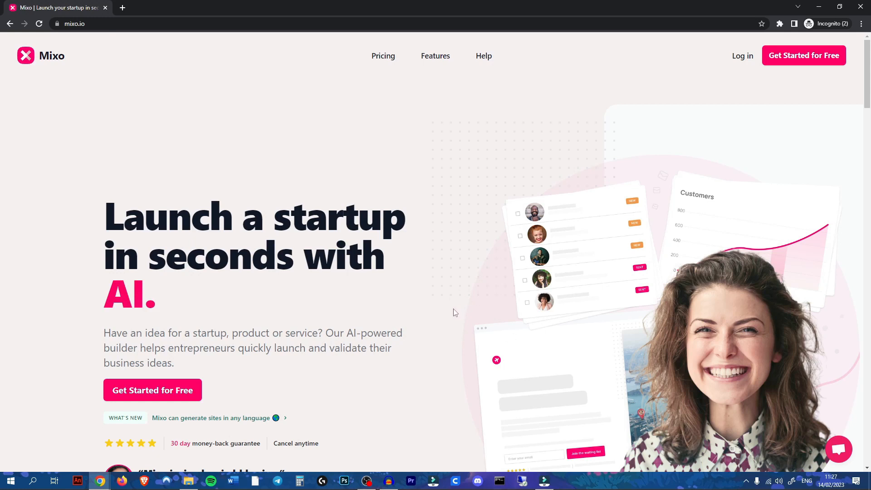
mouse_move(355, 306)
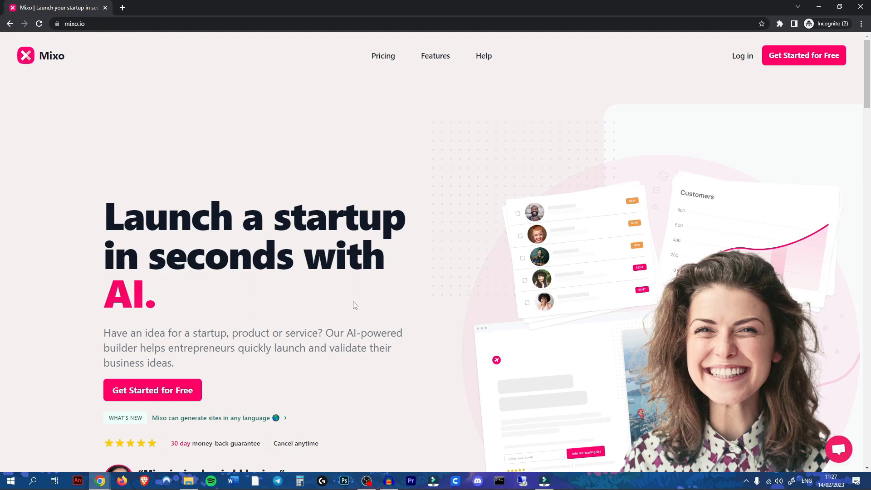
mouse_move(320, 316)
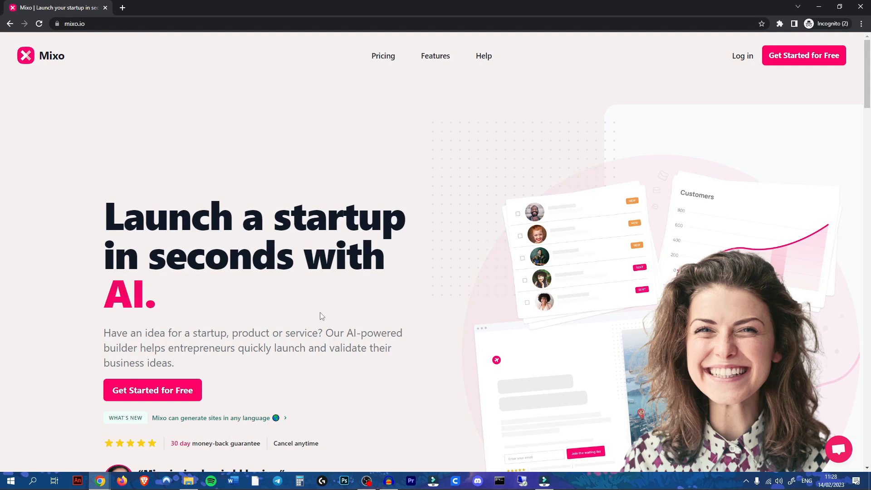
mouse_move(250, 309)
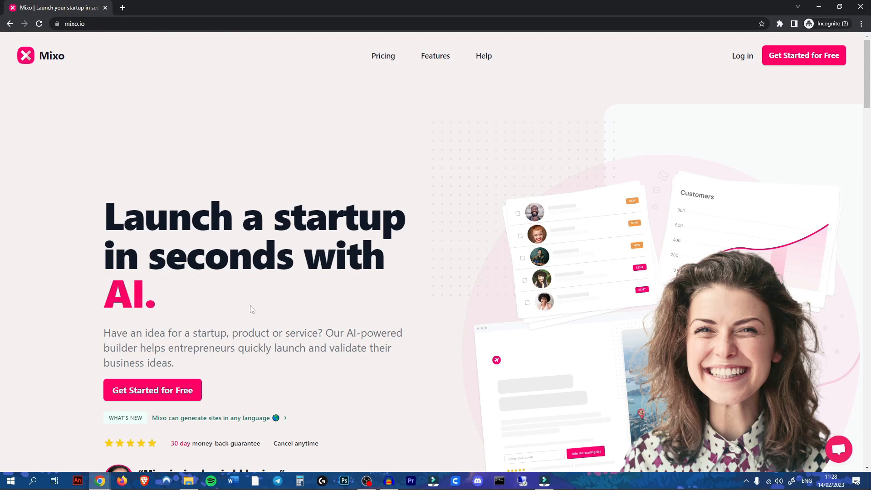
mouse_move(212, 397)
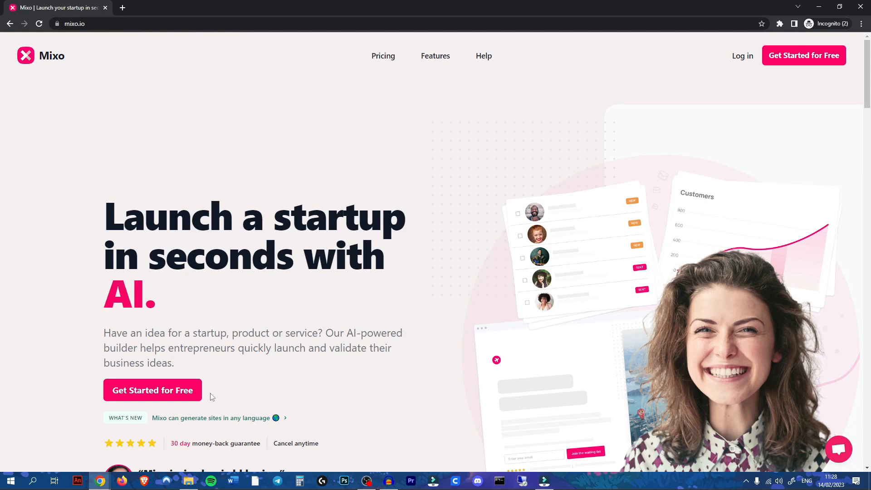
Generate a Mixo landing page from the AI social-media growth platform idea, producing AiGrow
left_click(152, 390)
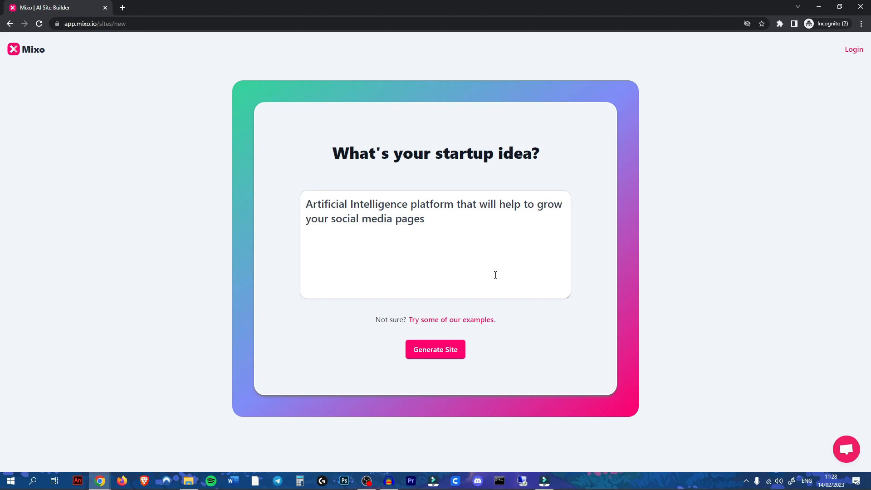
mouse_move(484, 174)
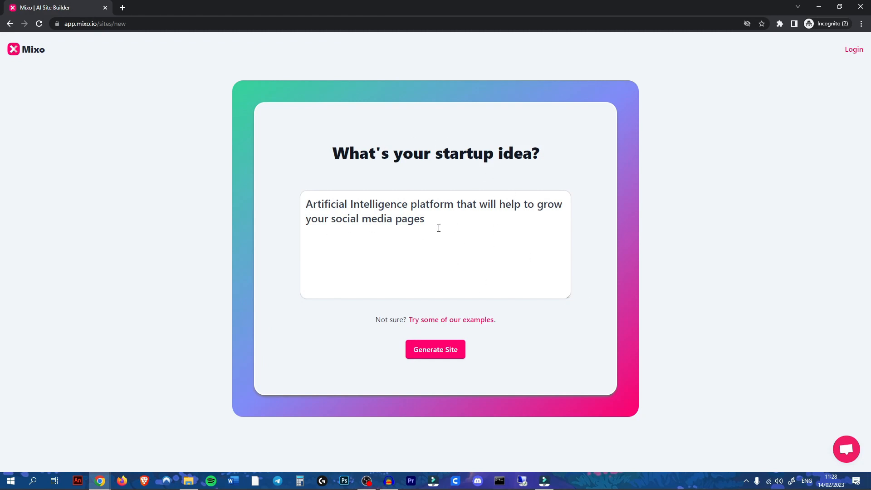
mouse_move(414, 235)
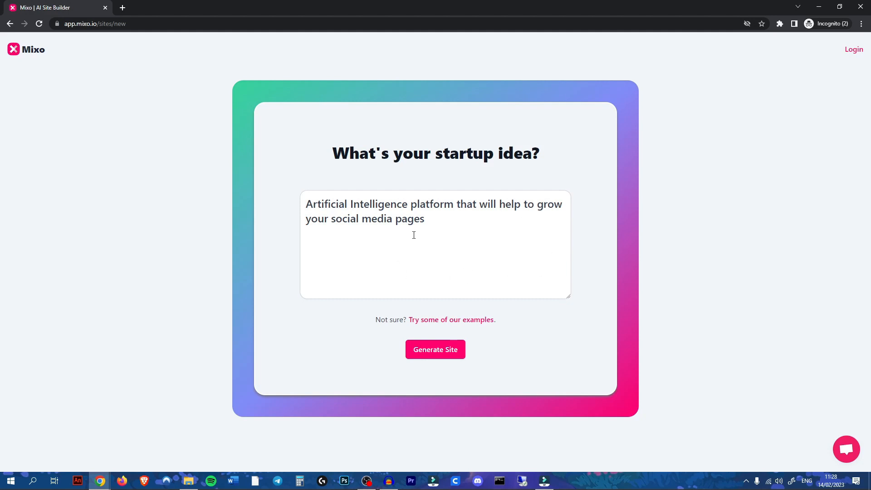
left_click(435, 350)
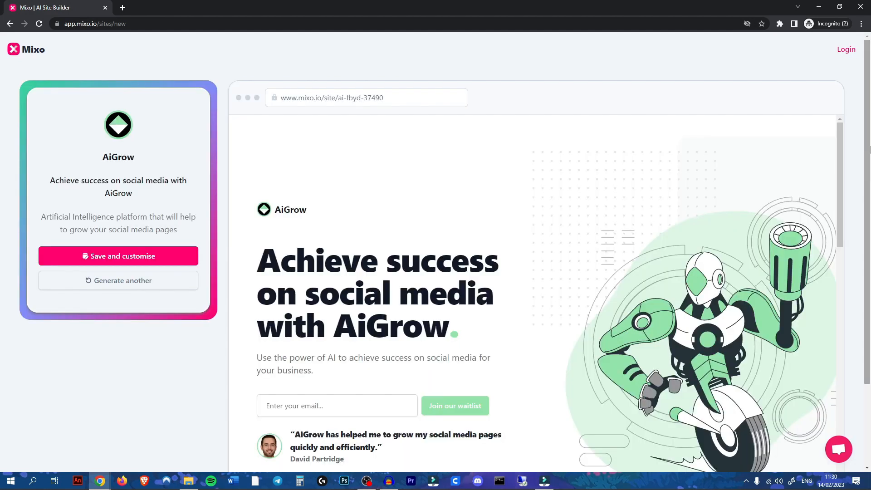
mouse_move(275, 91)
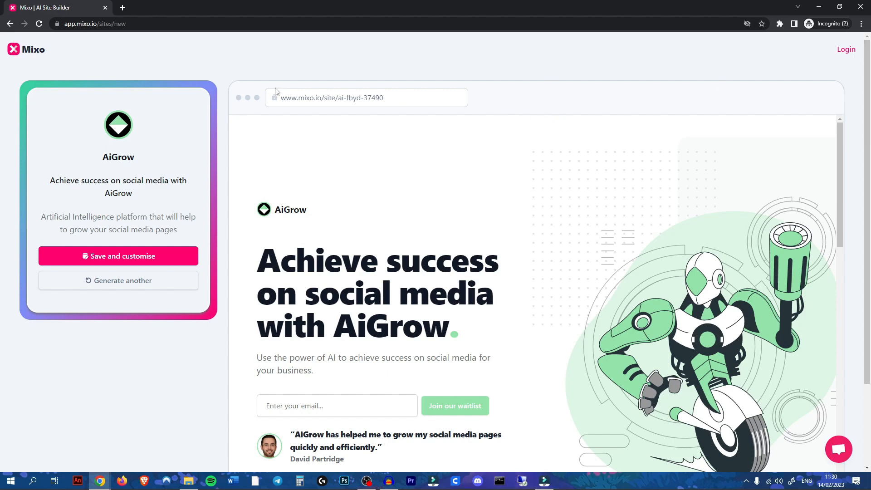
mouse_move(140, 195)
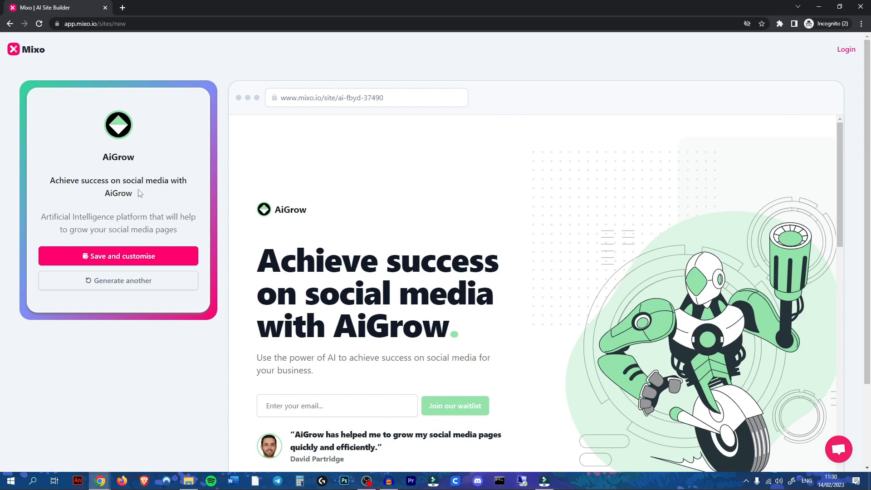
mouse_move(119, 136)
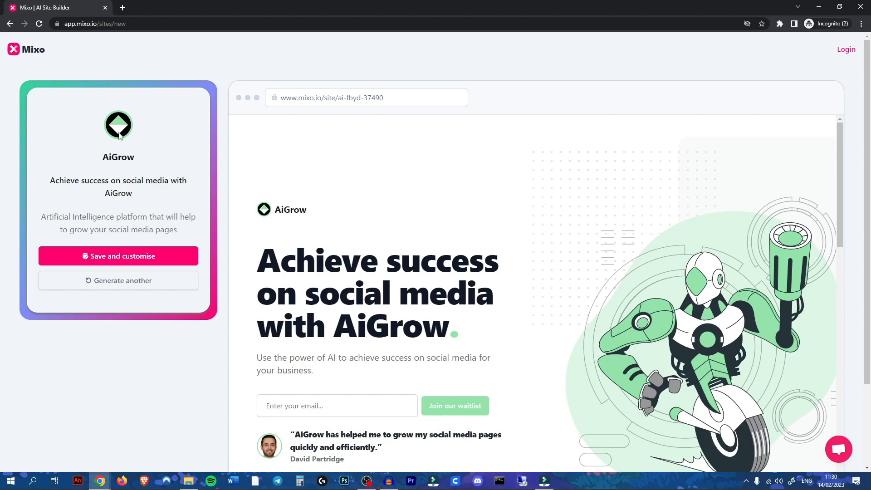
mouse_move(111, 112)
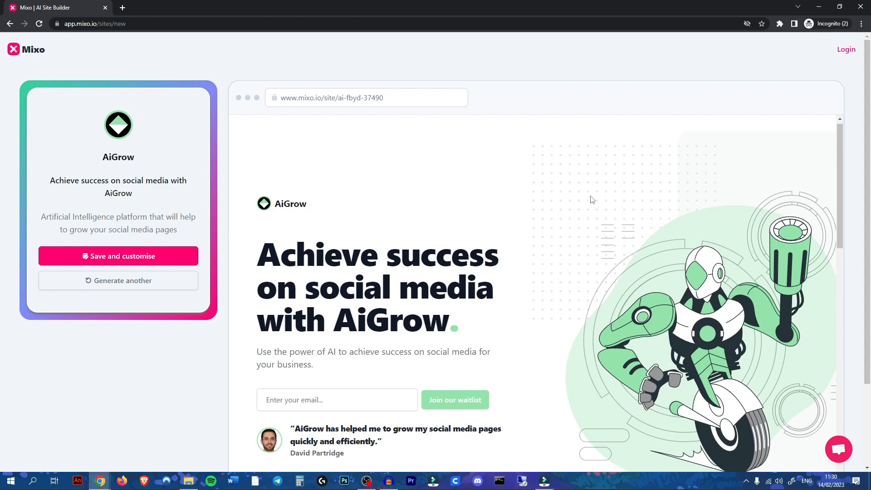
scroll("down", 3)
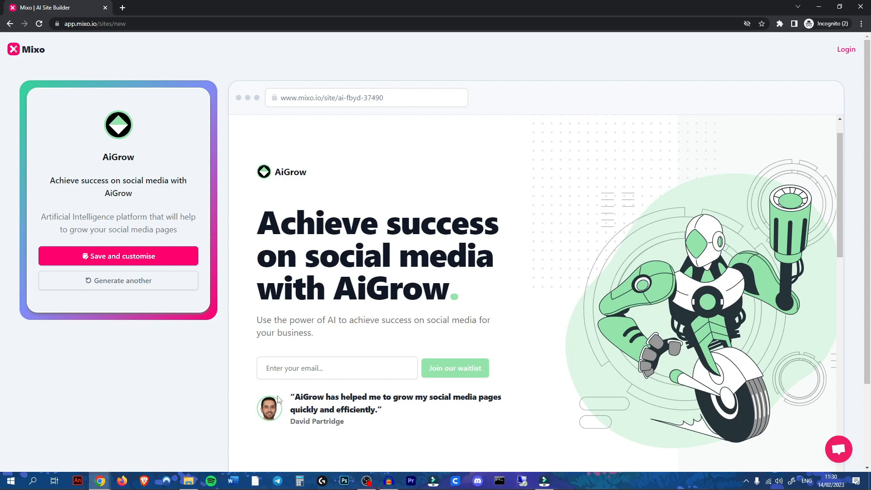
mouse_move(382, 427)
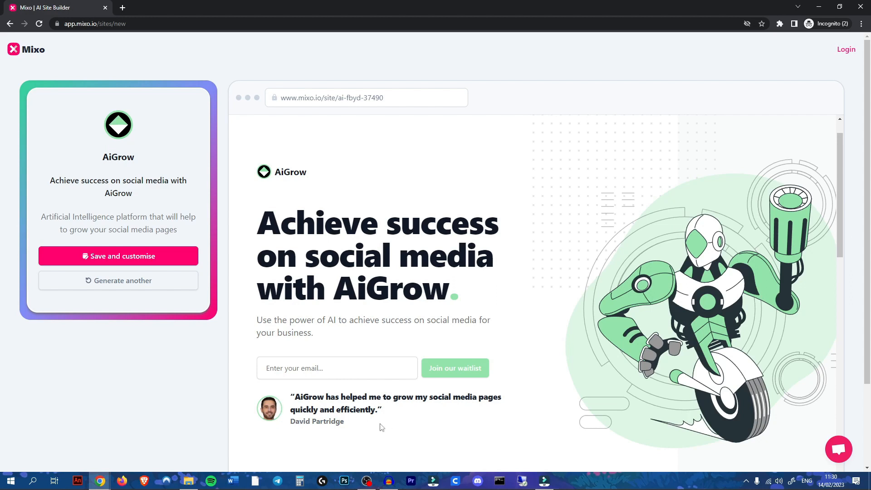
mouse_move(397, 413)
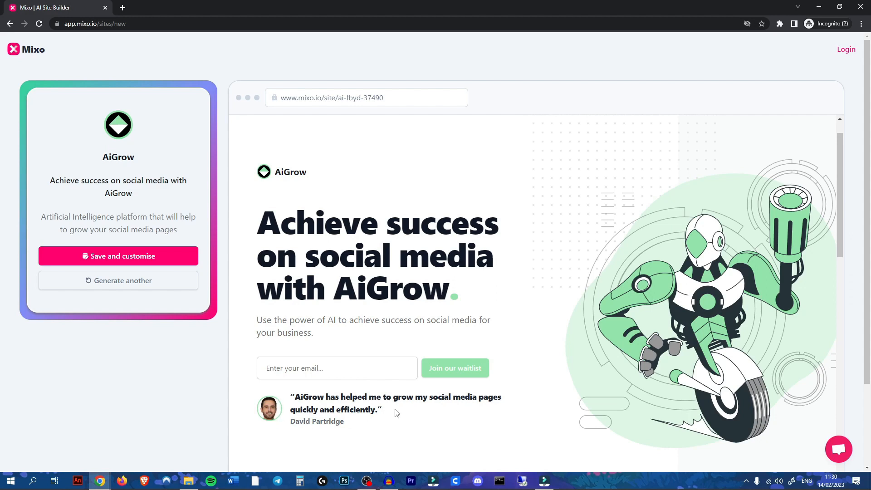
mouse_move(380, 424)
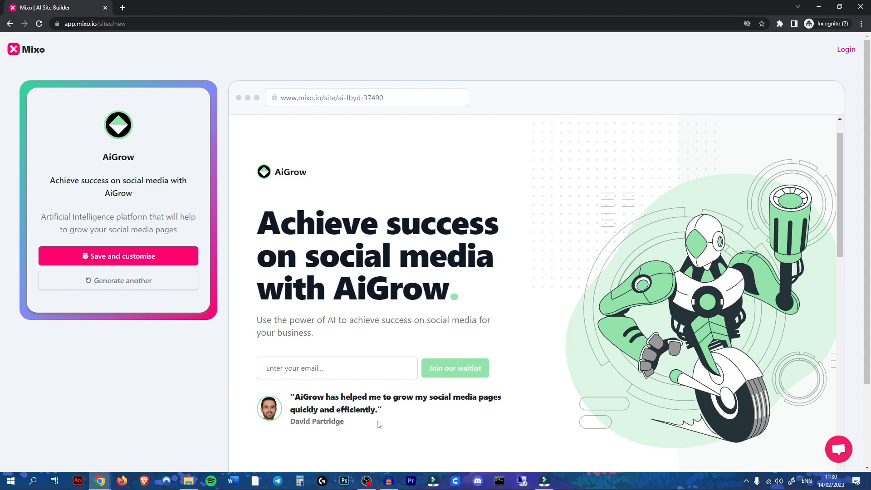
scroll("down", 3)
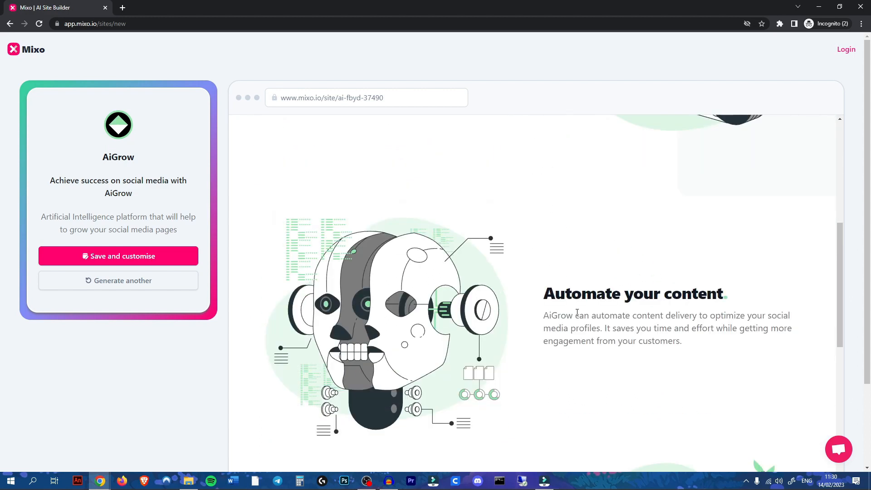
scroll("down", 3)
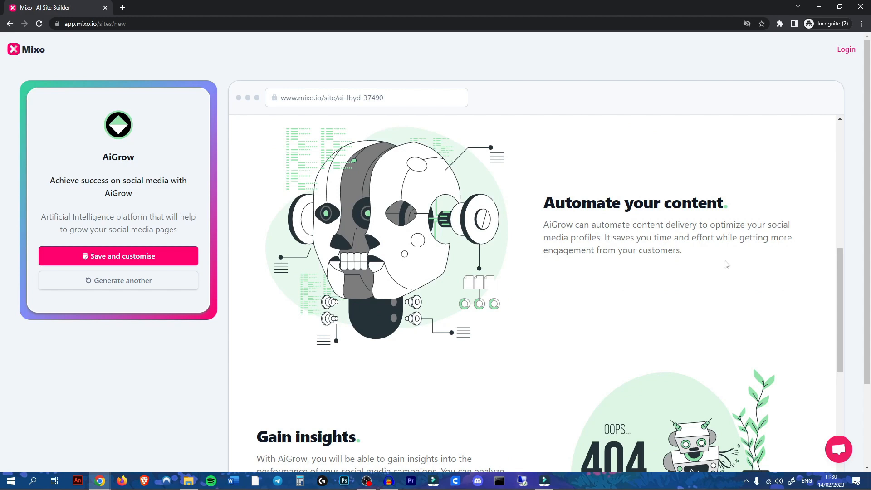
scroll("down", 3)
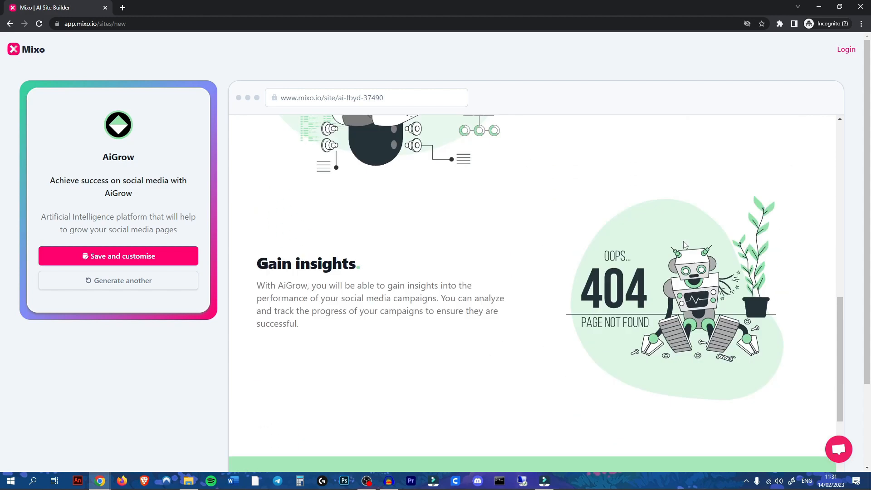
scroll("down", 3)
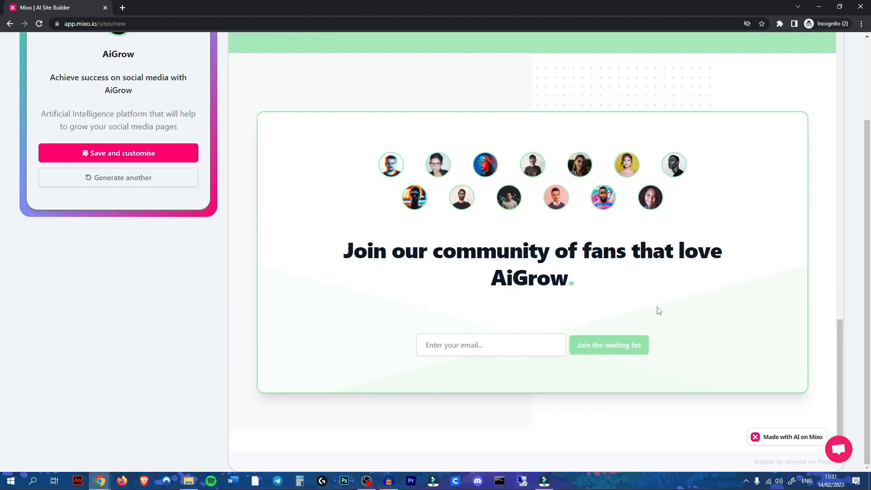
left_click(609, 345)
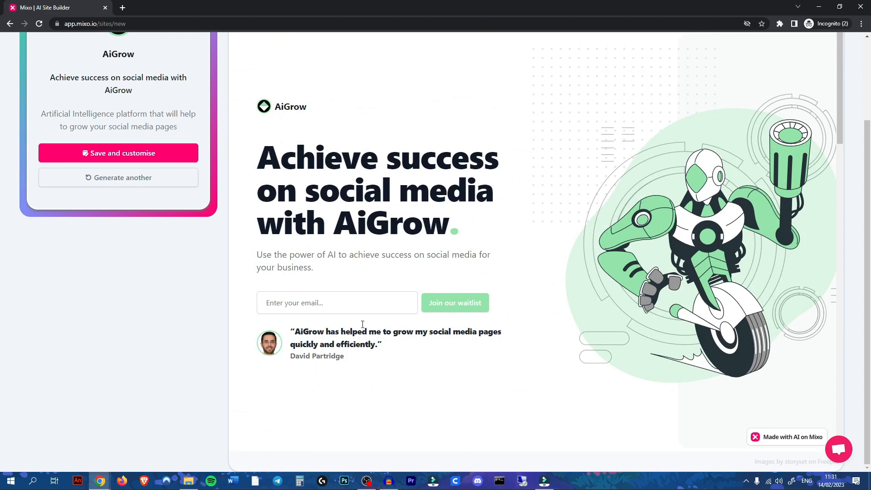
mouse_move(538, 246)
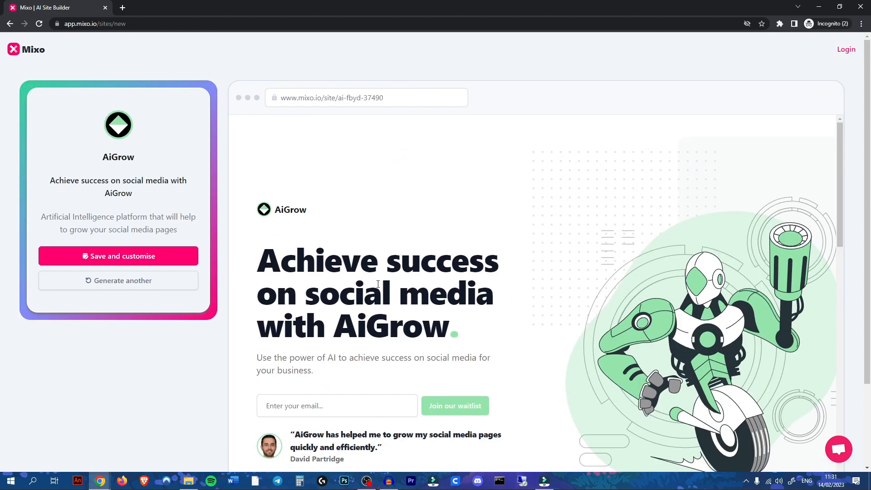
Save the AiGrow site to the account and continue with just the free plan
left_click(118, 256)
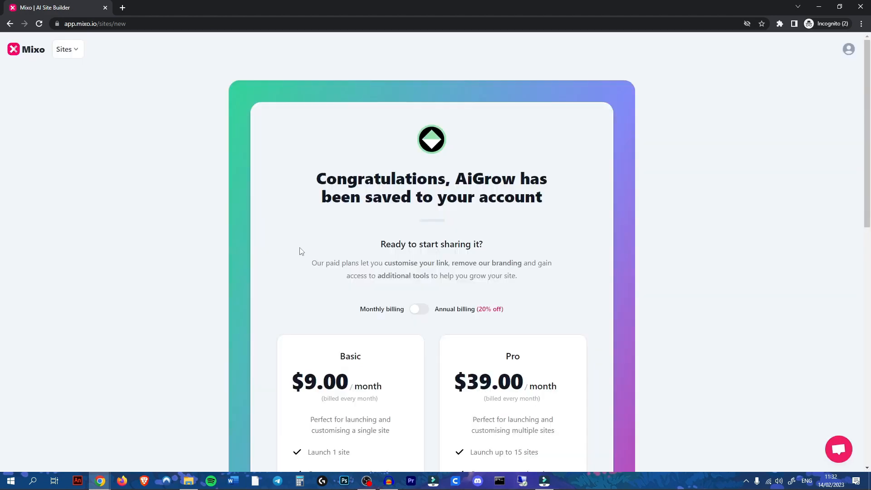
mouse_move(491, 146)
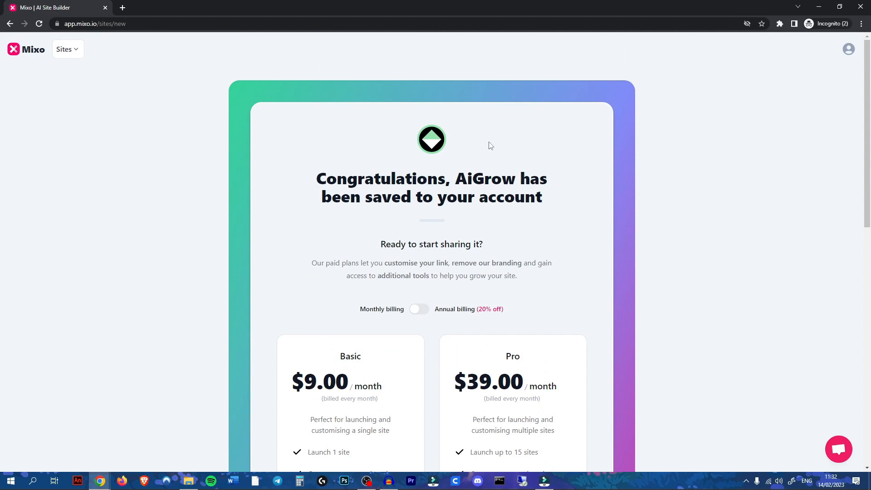
mouse_move(607, 216)
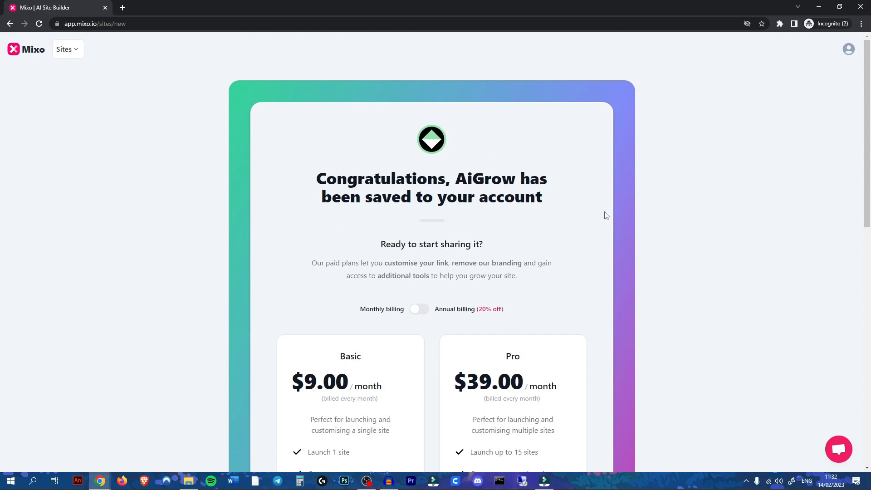
scroll("down", 3)
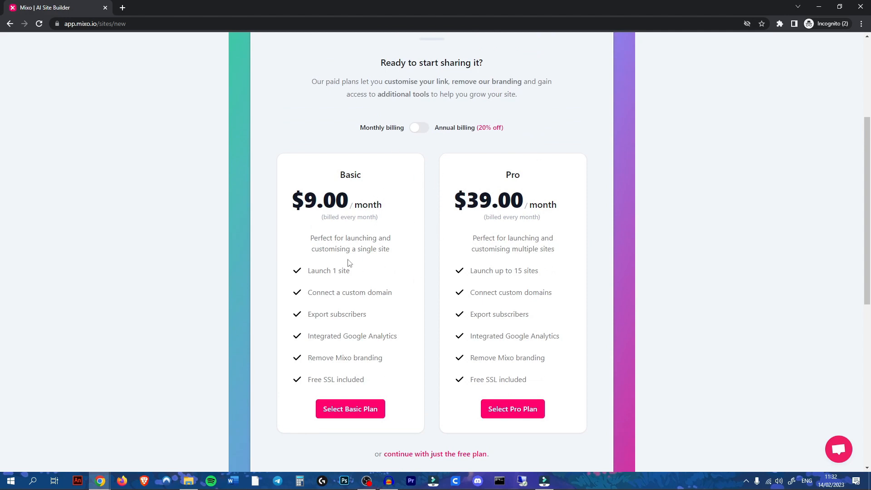
mouse_move(367, 270)
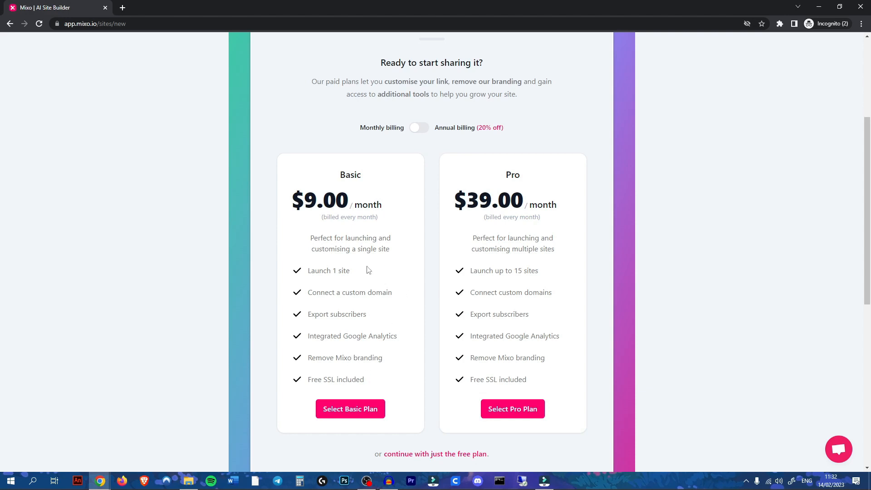
left_click(436, 454)
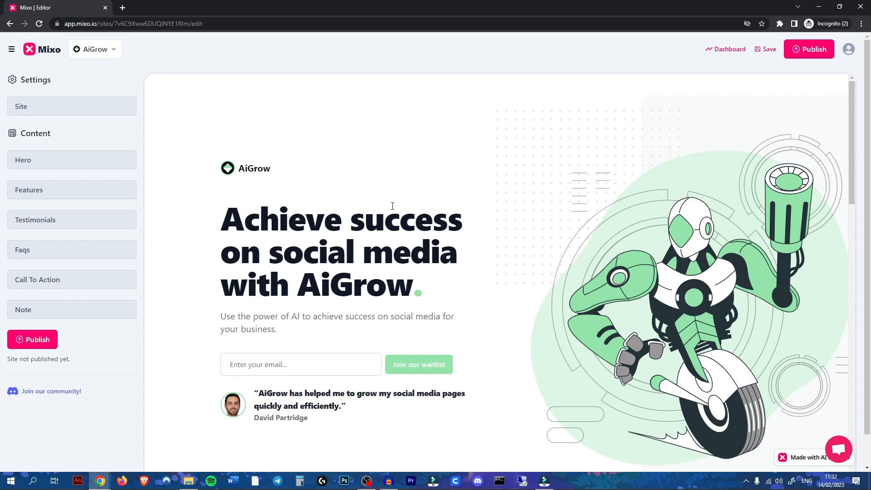
Expand Testimonials, Faqs and Features, ending on Feature 2 'Gain insights'
left_click(20, 106)
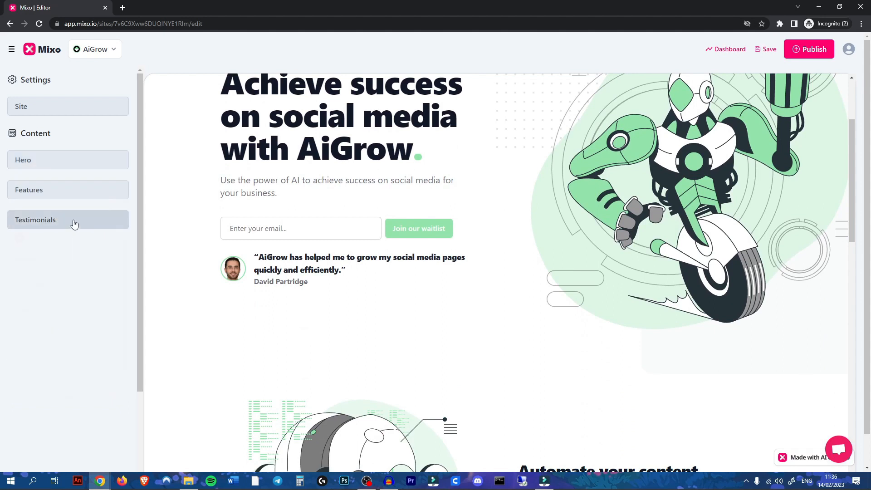
left_click(35, 220)
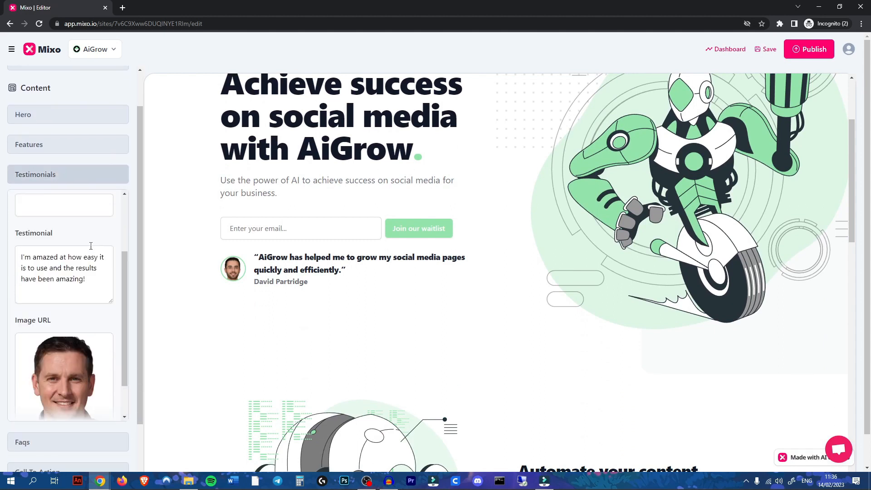
left_click(23, 442)
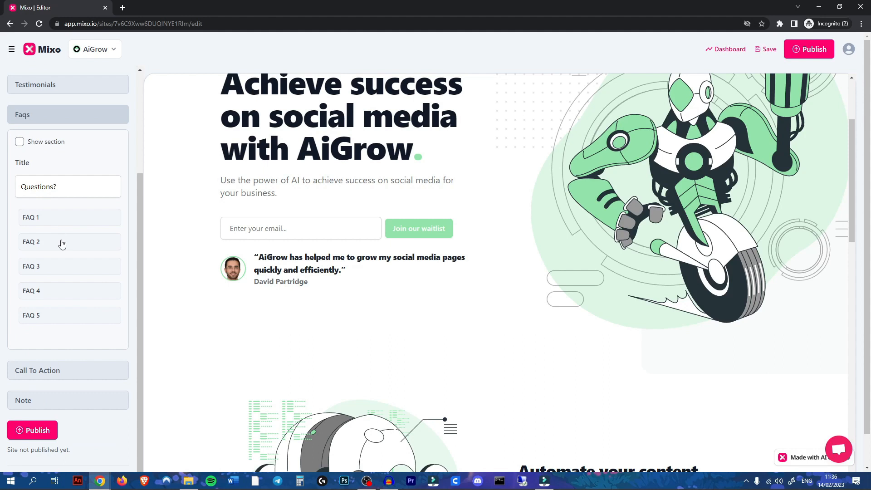
left_click(20, 142)
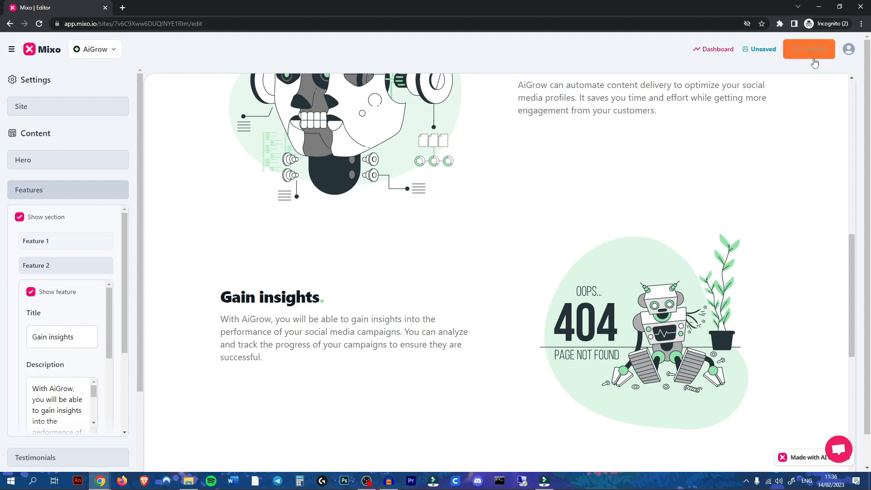
Publish AiGrow and scroll through the live site in a new tab
left_click(809, 49)
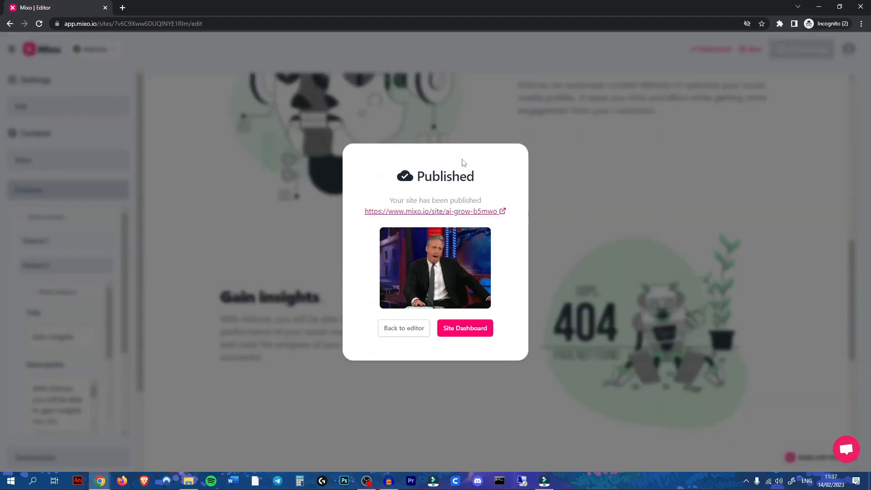
left_click(431, 212)
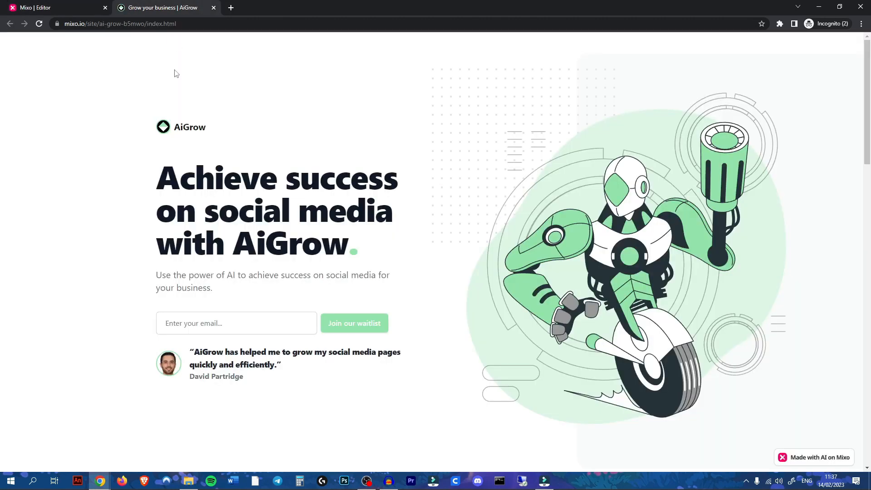
scroll("down", 3)
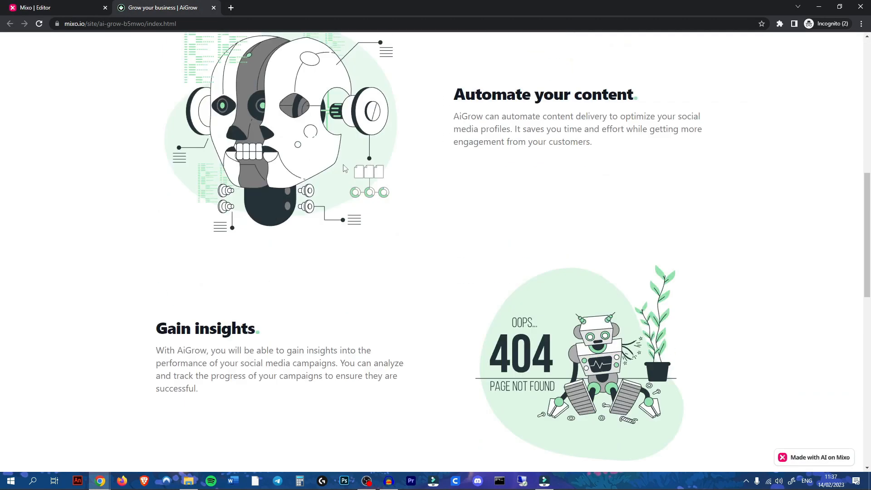
scroll("down", 3)
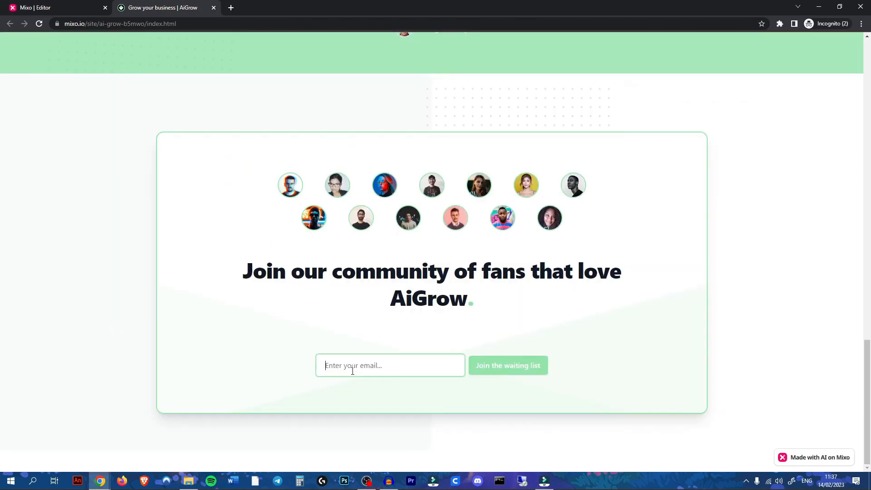
left_click(519, 366)
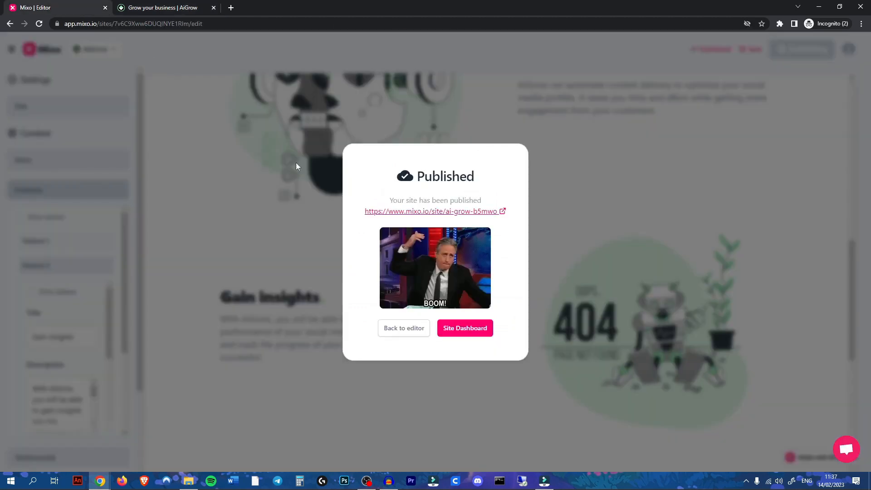
Open AiGrow's site dashboard, showing one recent waitlist subscriber
left_click(465, 328)
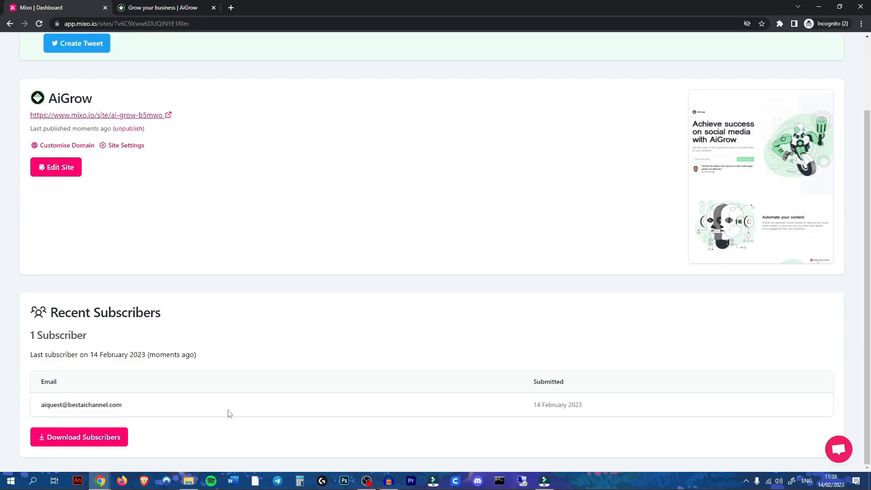
mouse_move(122, 390)
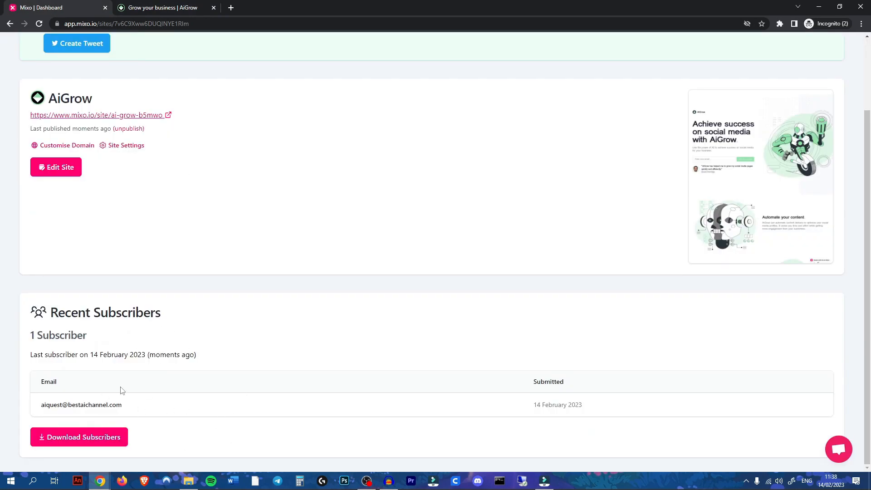
mouse_move(583, 225)
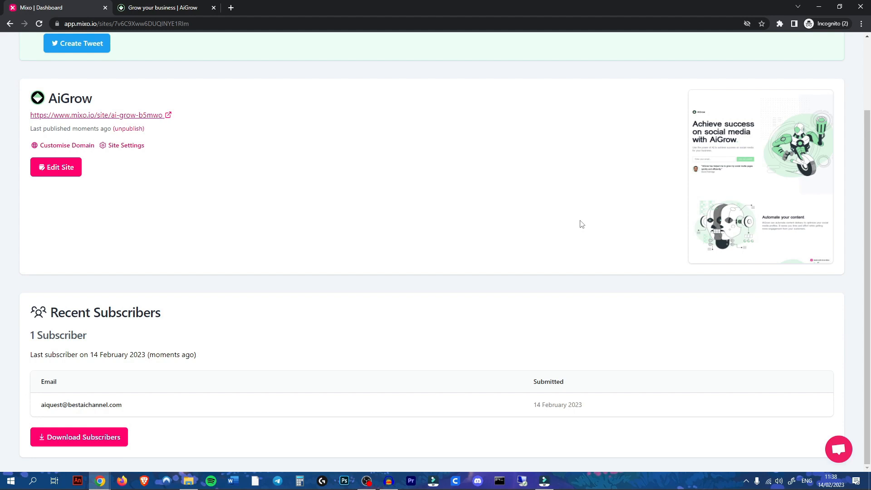
mouse_move(225, 339)
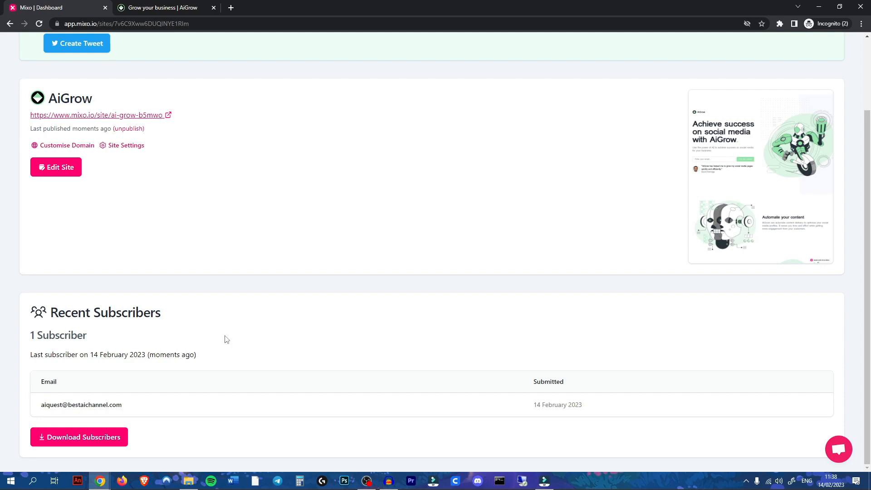
mouse_move(232, 372)
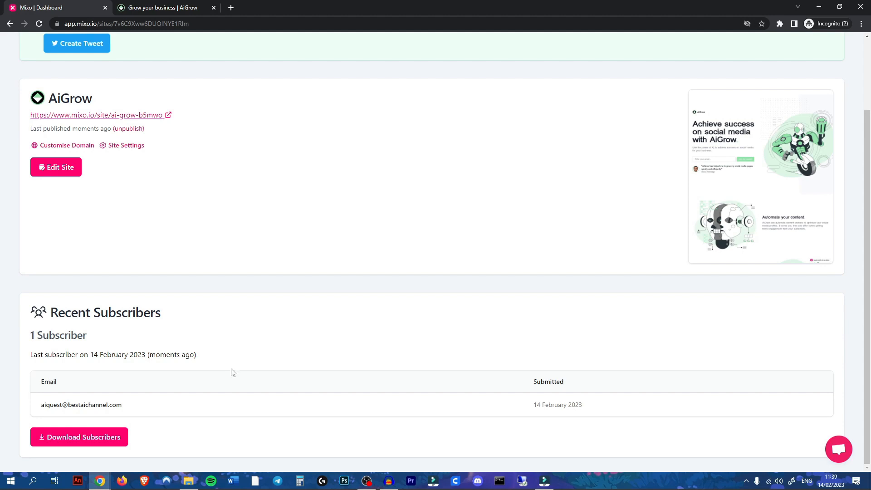
mouse_move(205, 374)
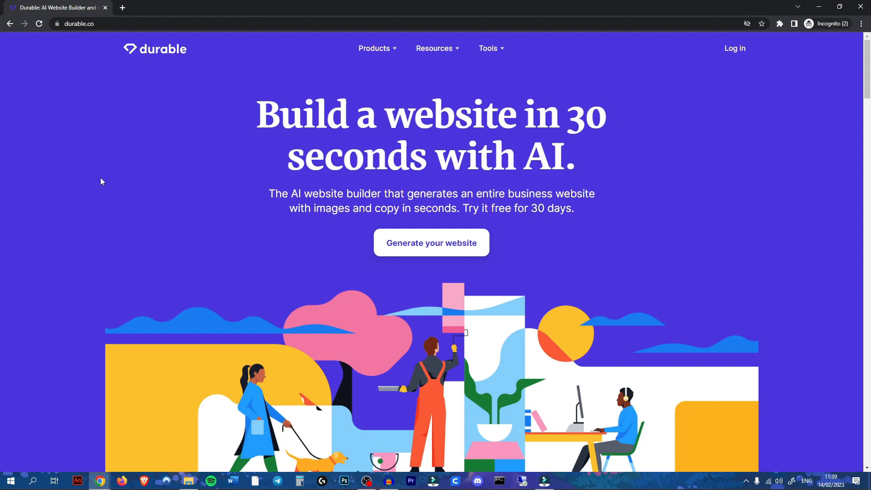
mouse_move(488, 237)
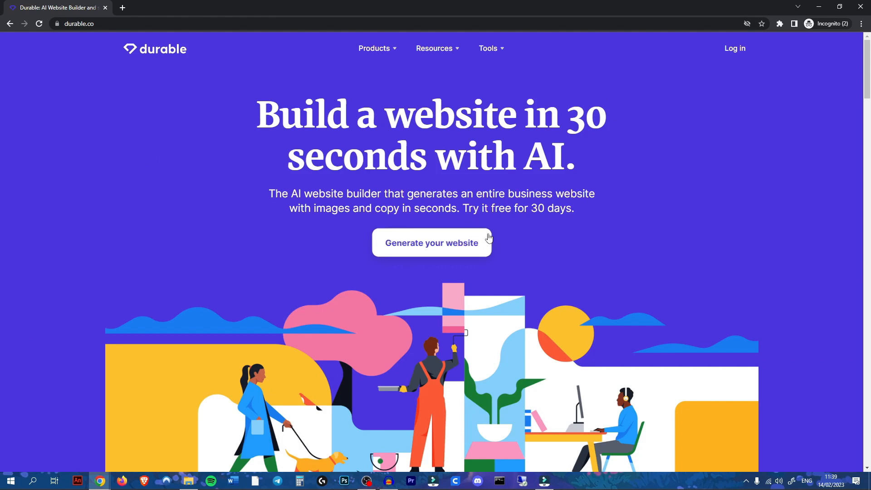
mouse_move(525, 257)
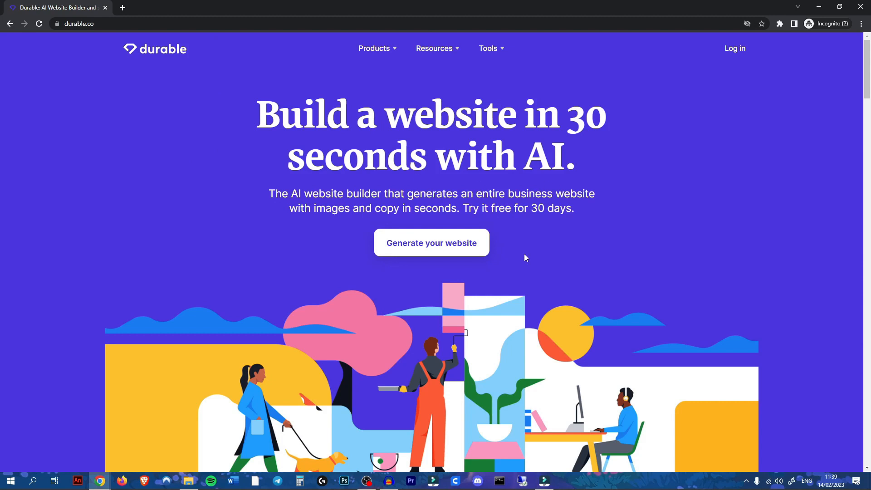
Launch Durable's website generator past the location prompt to the business-type question
left_click(432, 243)
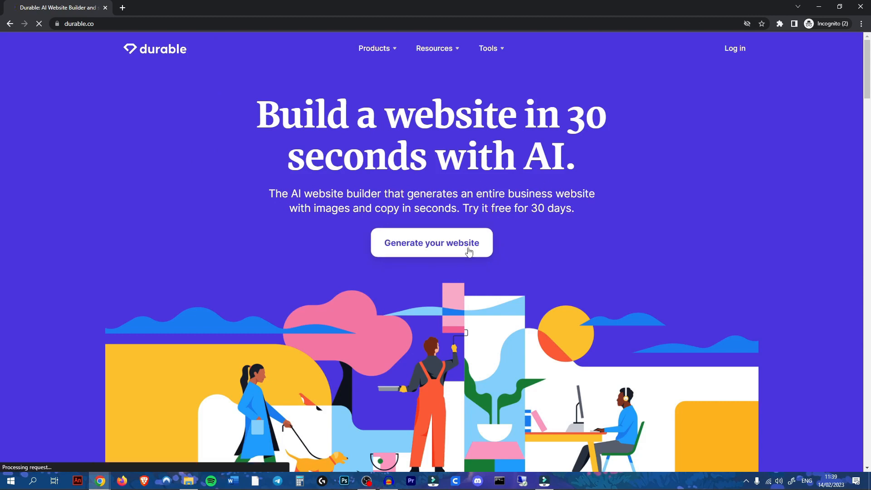
left_click(432, 243)
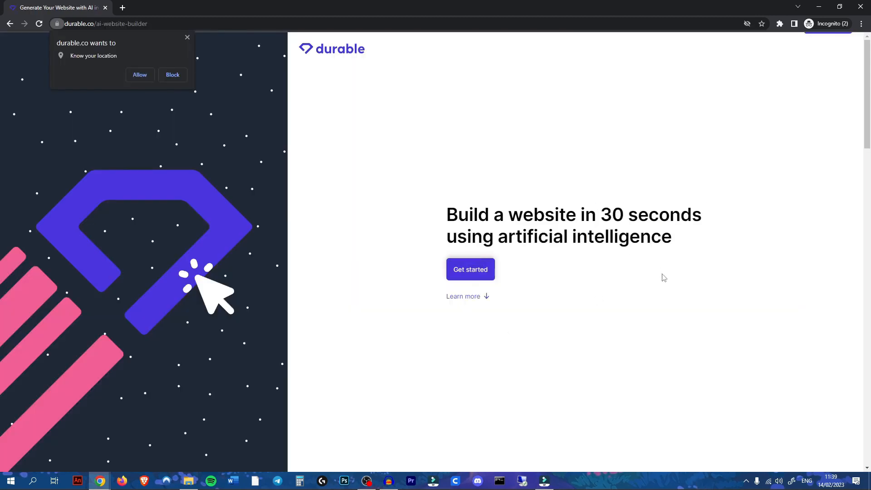
left_click(140, 74)
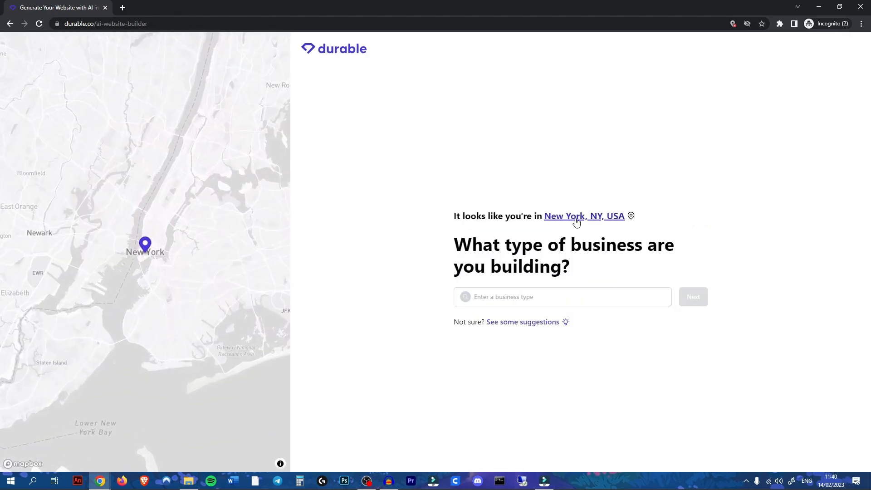
Pick Content Writing from the business type suggestions and proceed to generate CreativeCrate
left_click(563, 297)
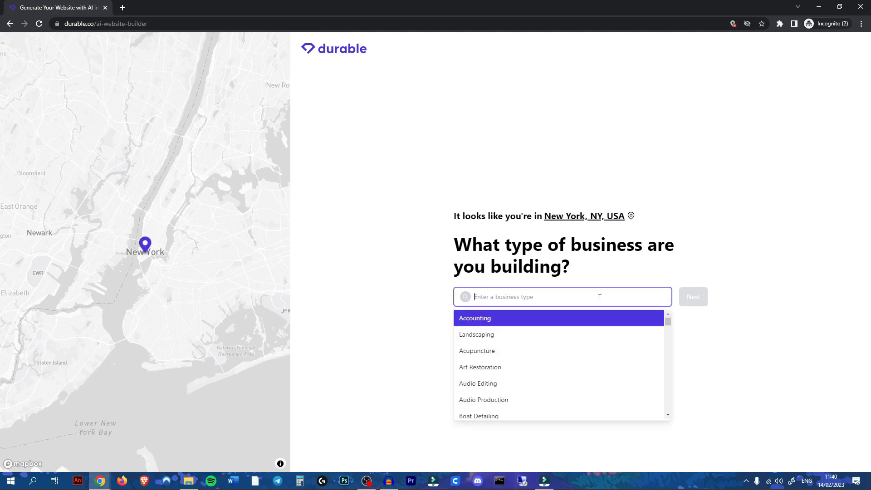
scroll("down", 3)
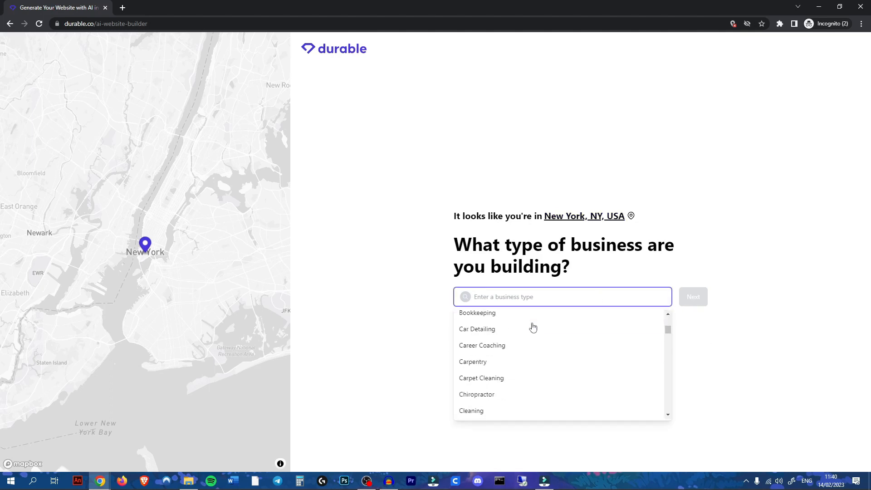
scroll("down", 3)
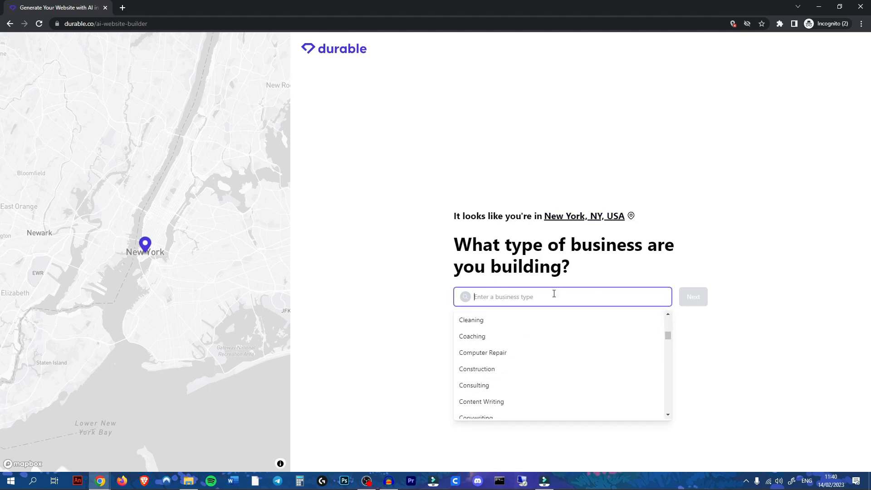
left_click(481, 402)
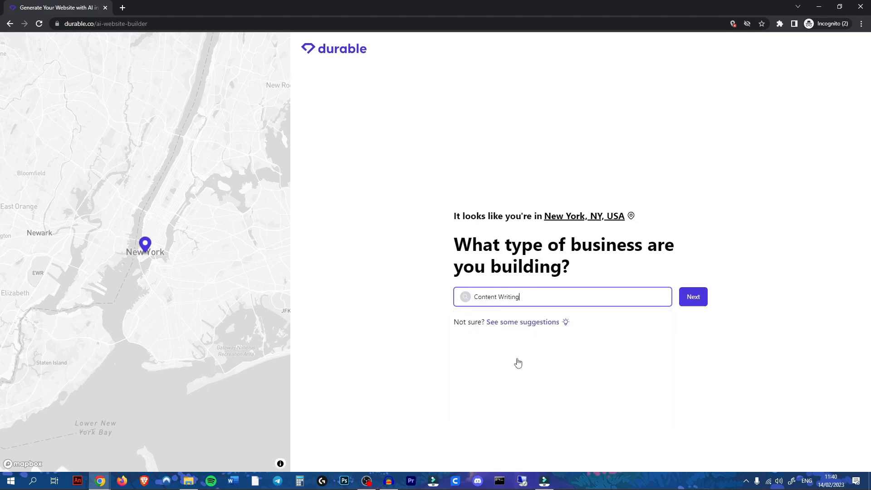
left_click(694, 296)
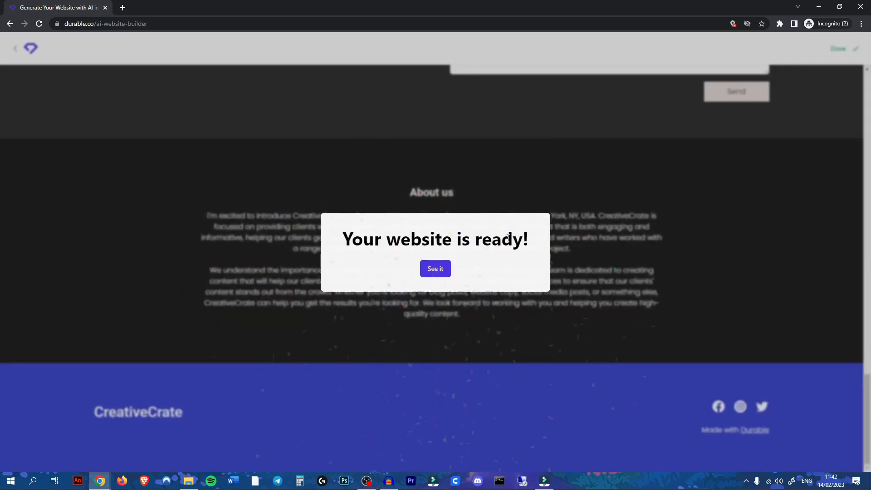
Reveal the CreativeCrate site and regenerate its Pictures section into a six-image Gallery
left_click(435, 269)
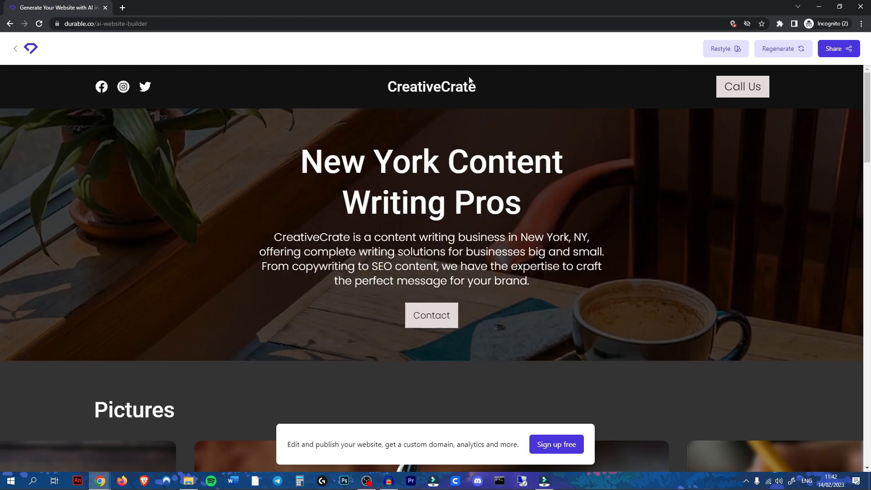
scroll("down", 3)
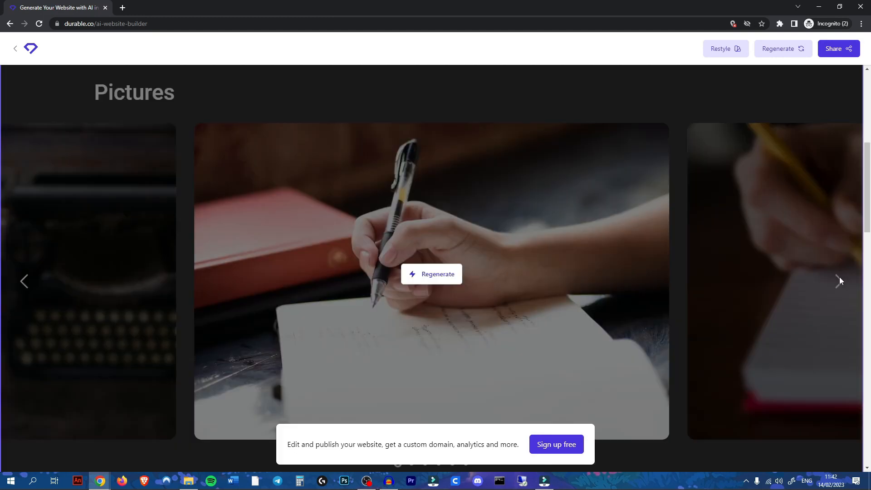
scroll("up", 3)
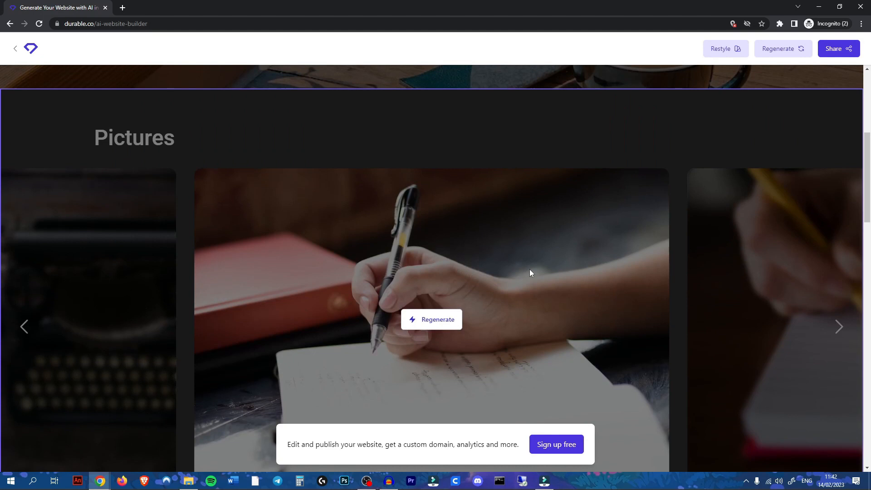
left_click(431, 319)
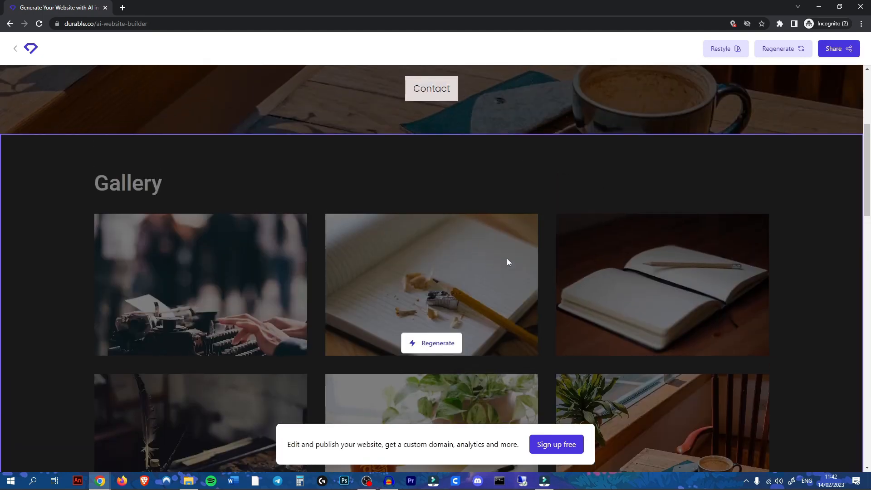
Look over the testimonial and services, opening Restyle and cancelling without changes
scroll("down", 3)
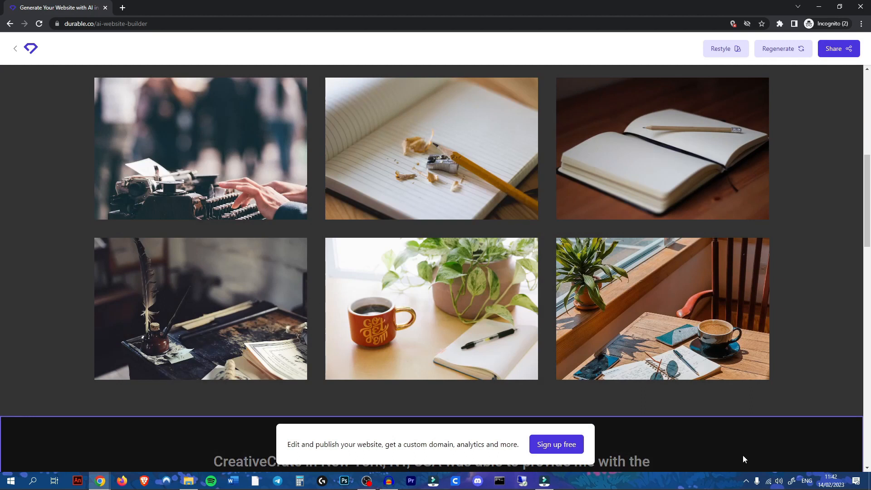
mouse_move(787, 469)
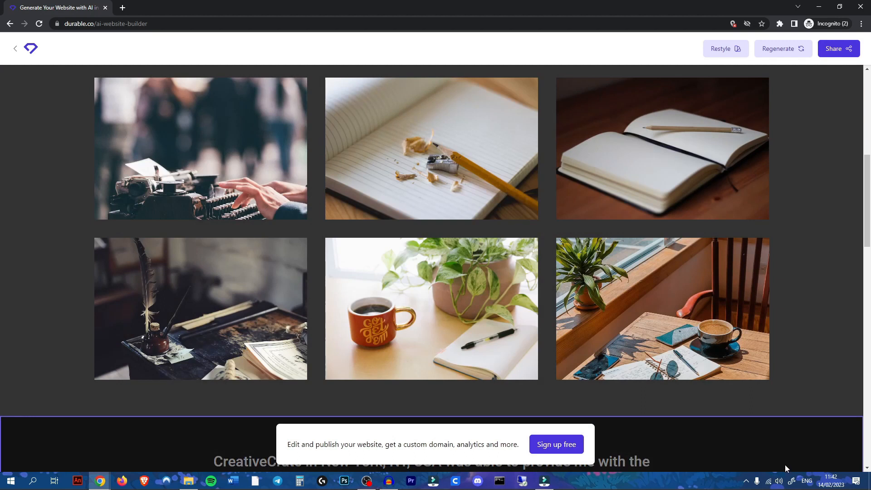
scroll("down", 3)
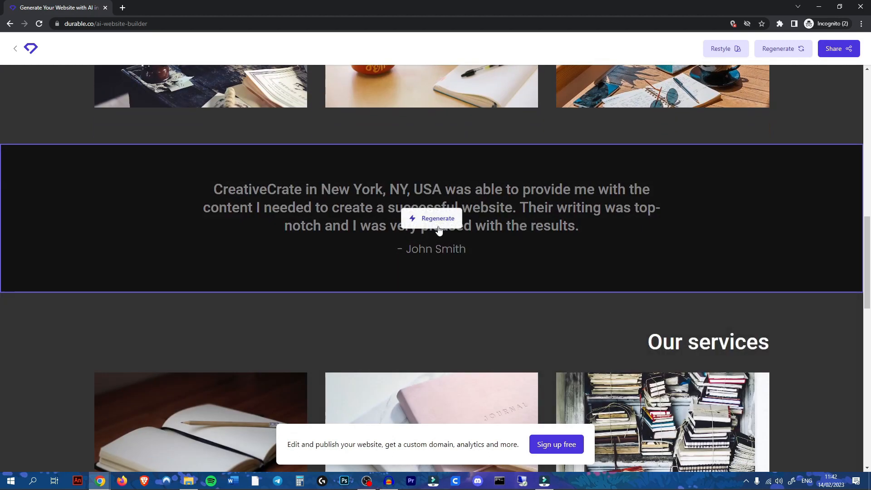
scroll("down", 3)
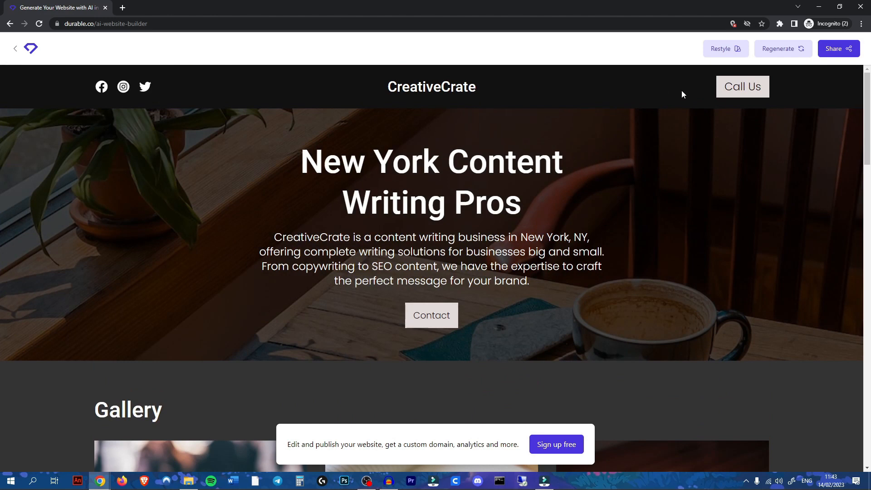
left_click(726, 48)
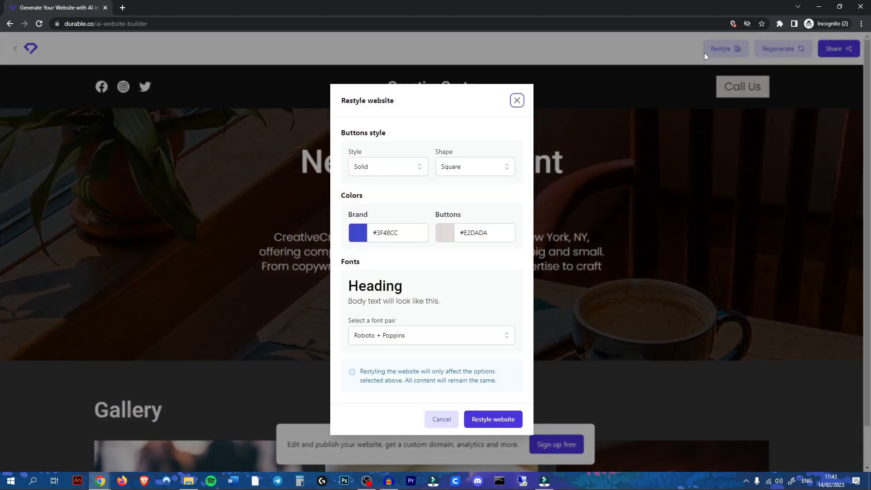
left_click(517, 101)
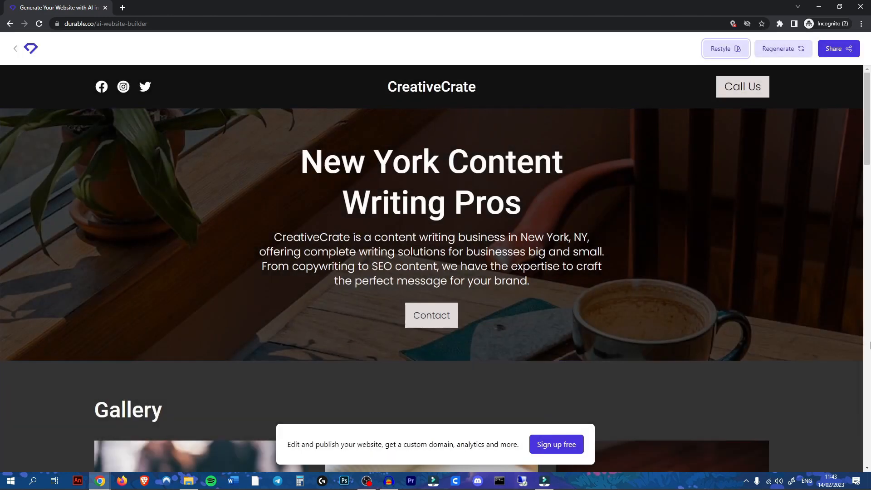
scroll("down", 3)
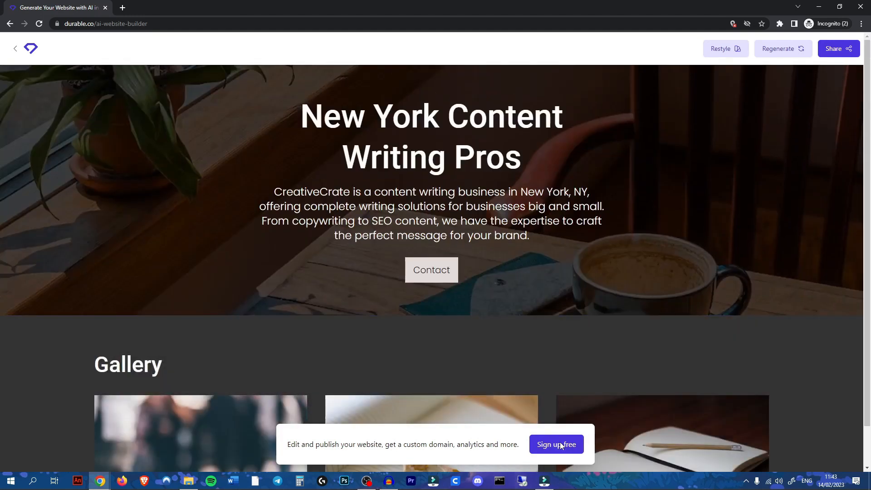
Sign up free and save creativecrate as the site's domain name
left_click(557, 445)
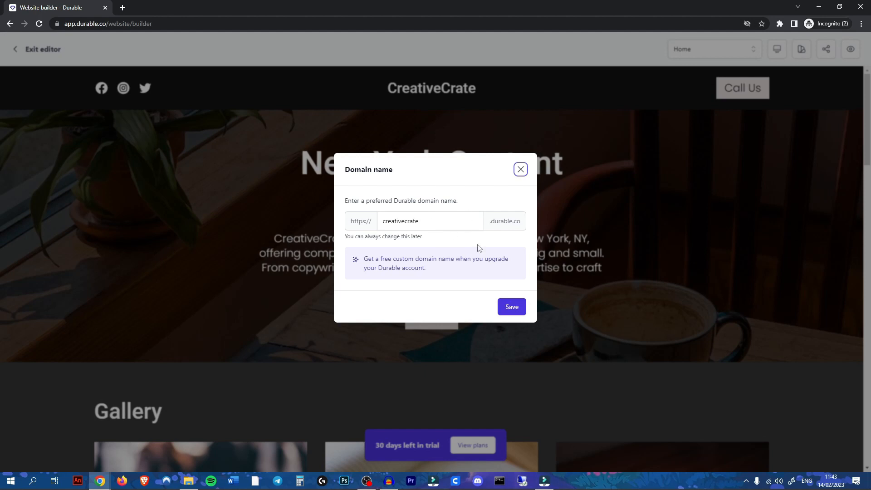
left_click(511, 307)
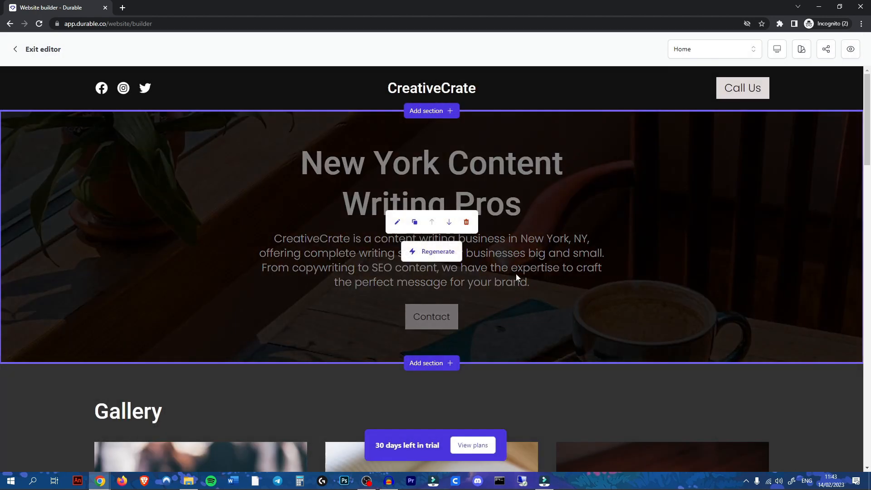
left_click(397, 222)
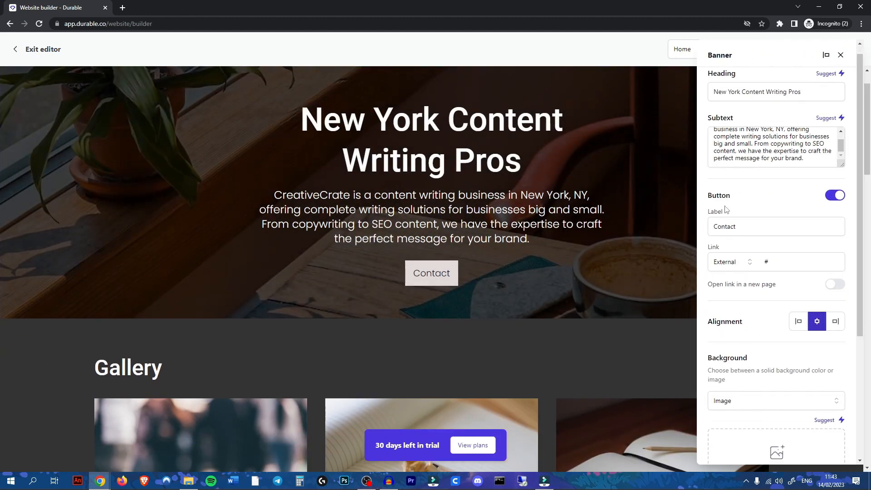
scroll("down", 3)
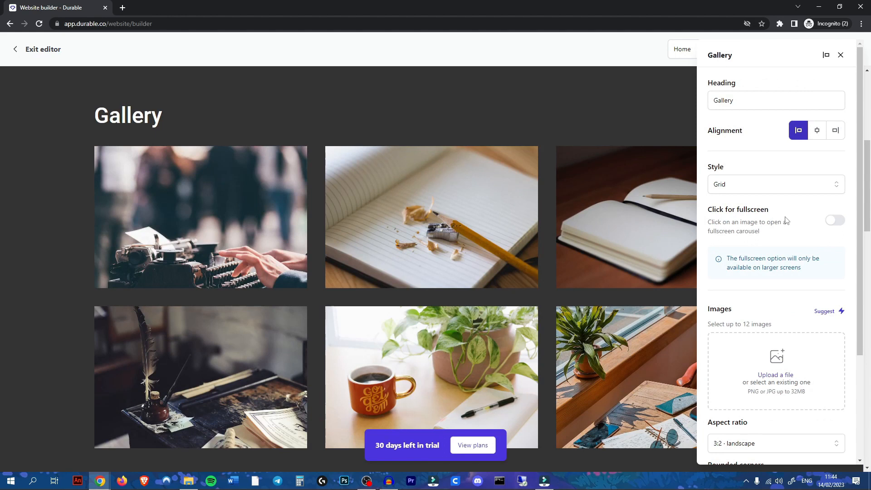
mouse_move(810, 247)
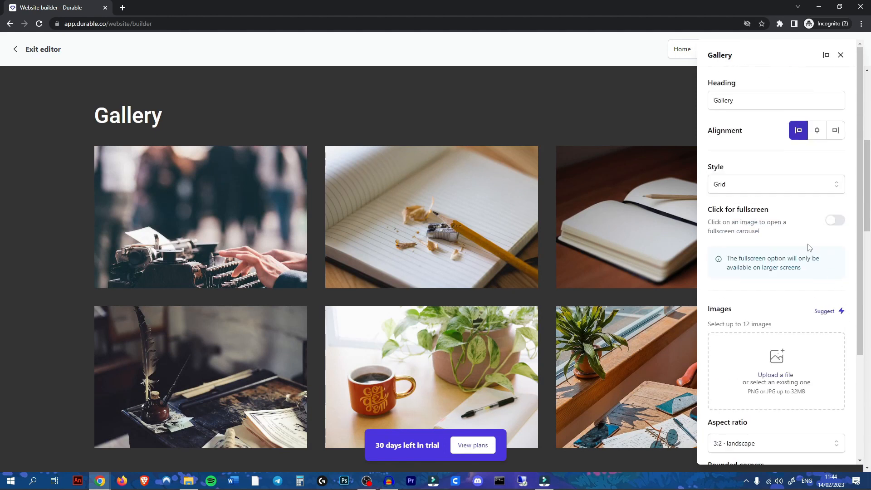
mouse_move(552, 296)
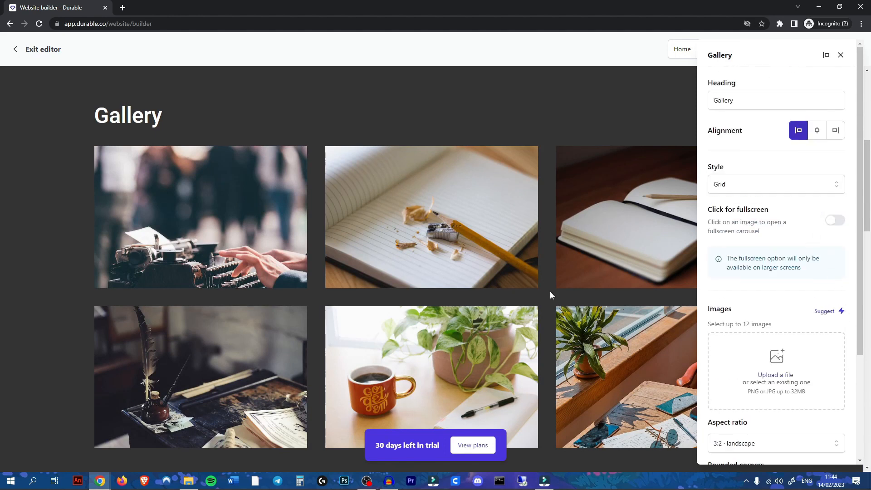
left_click(841, 55)
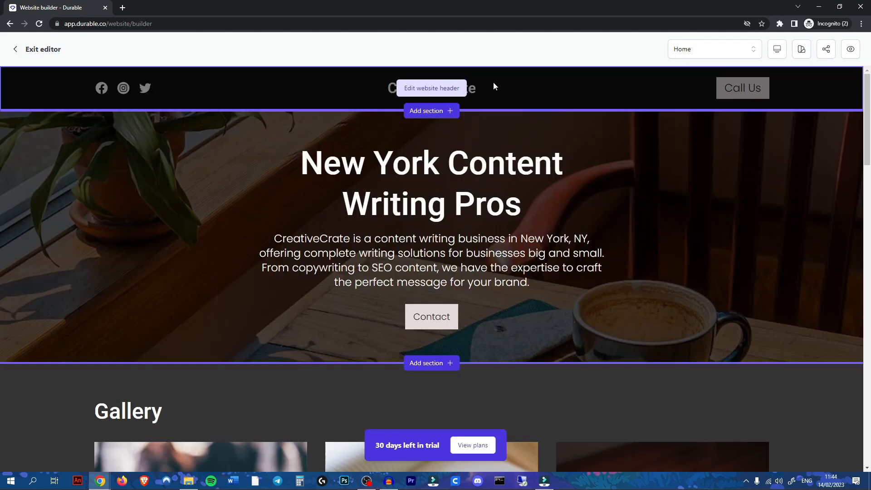
left_click(432, 88)
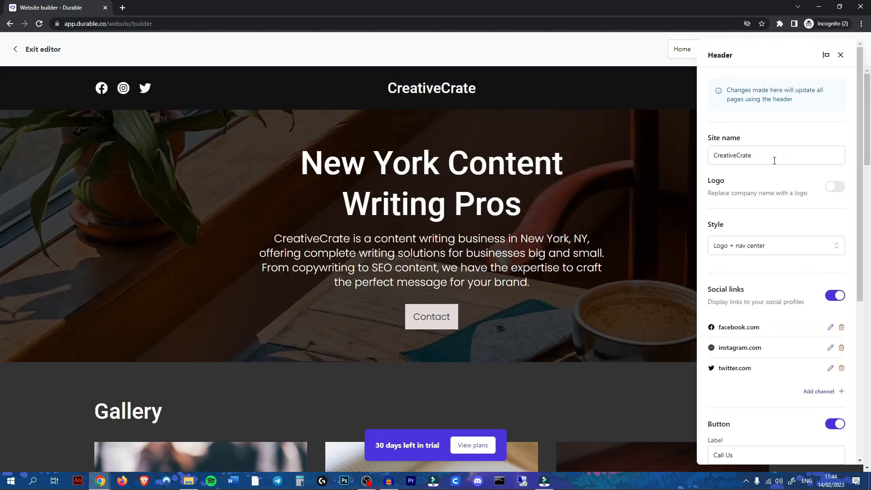
scroll("down", 3)
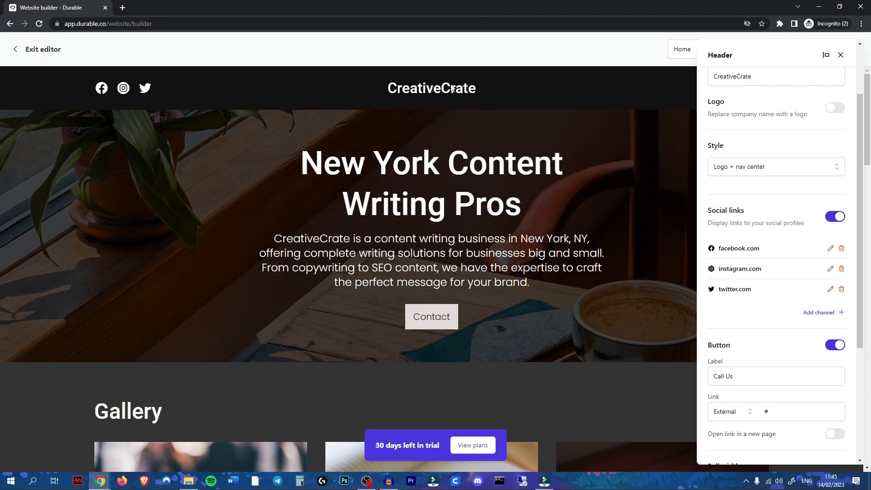
mouse_move(735, 205)
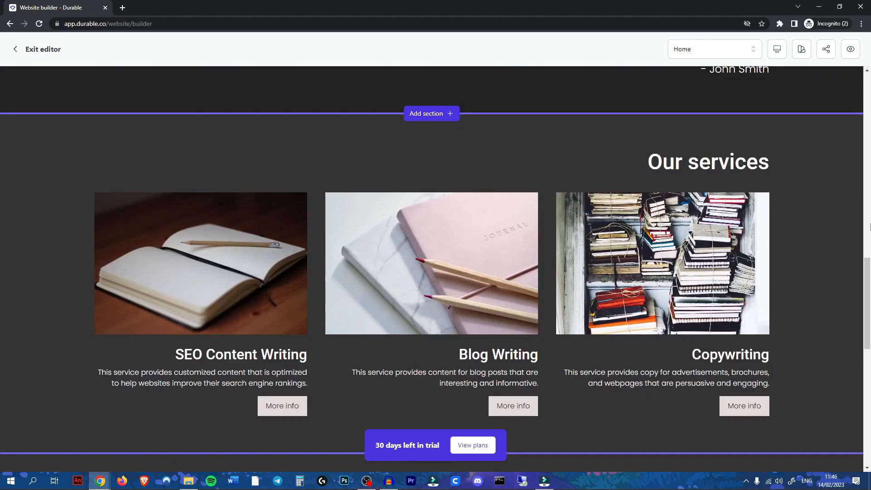
scroll("down", 3)
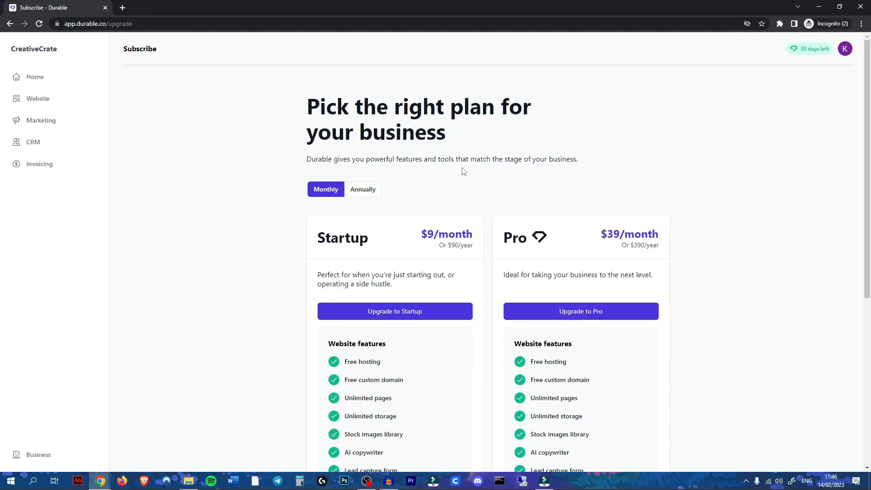
mouse_move(425, 235)
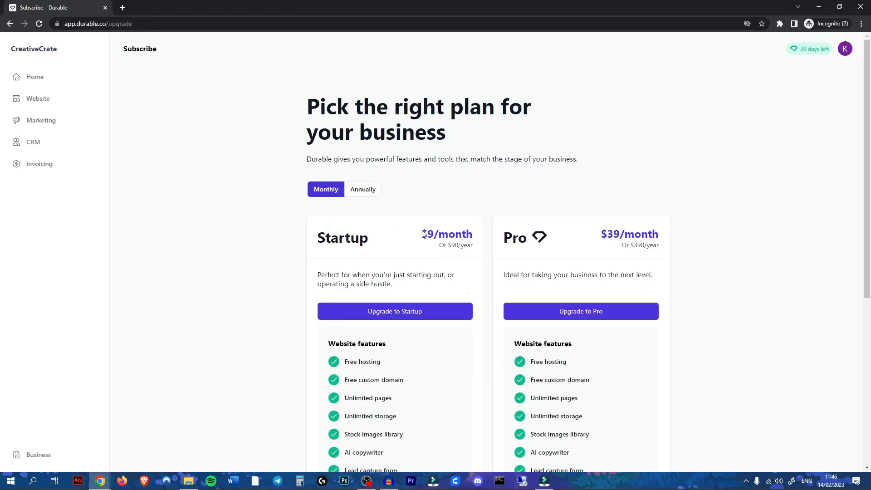
Scroll the Subscribe page to compare Startup and Pro plan features, such as invoice limits
scroll("down", 3)
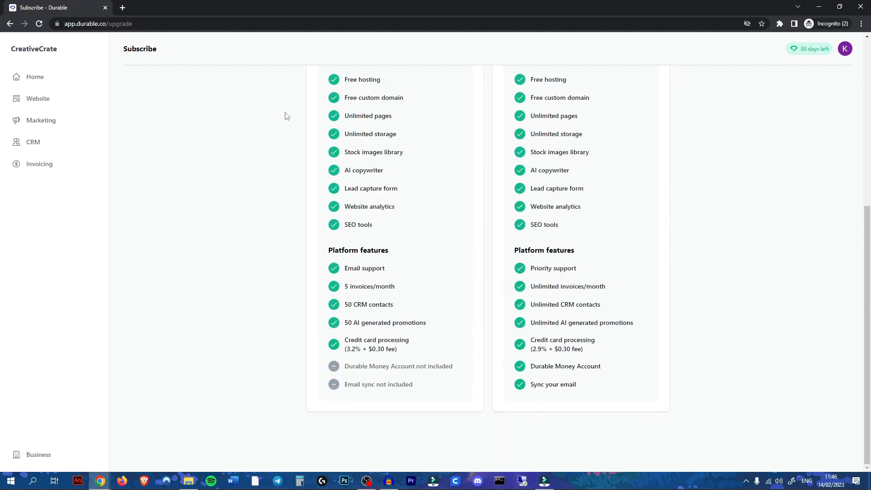